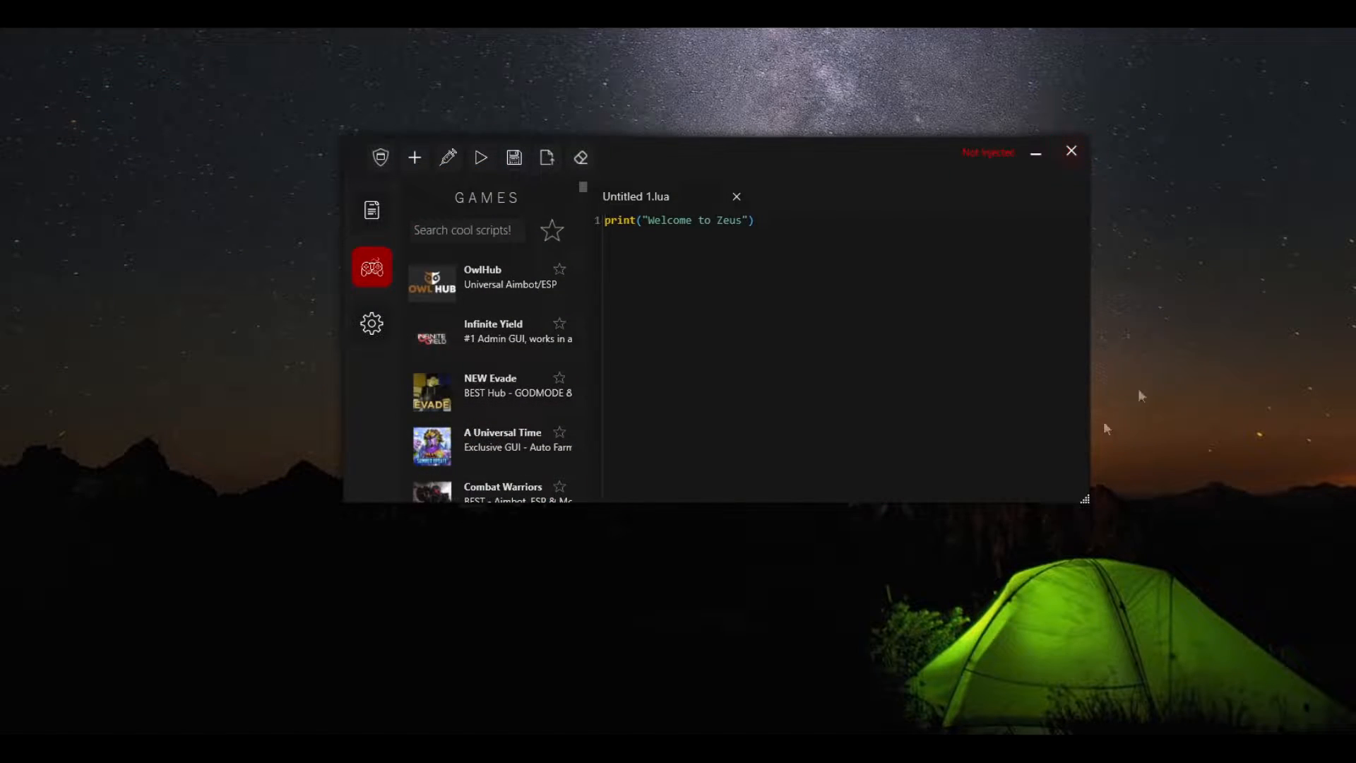
mouse_move(475, 414)
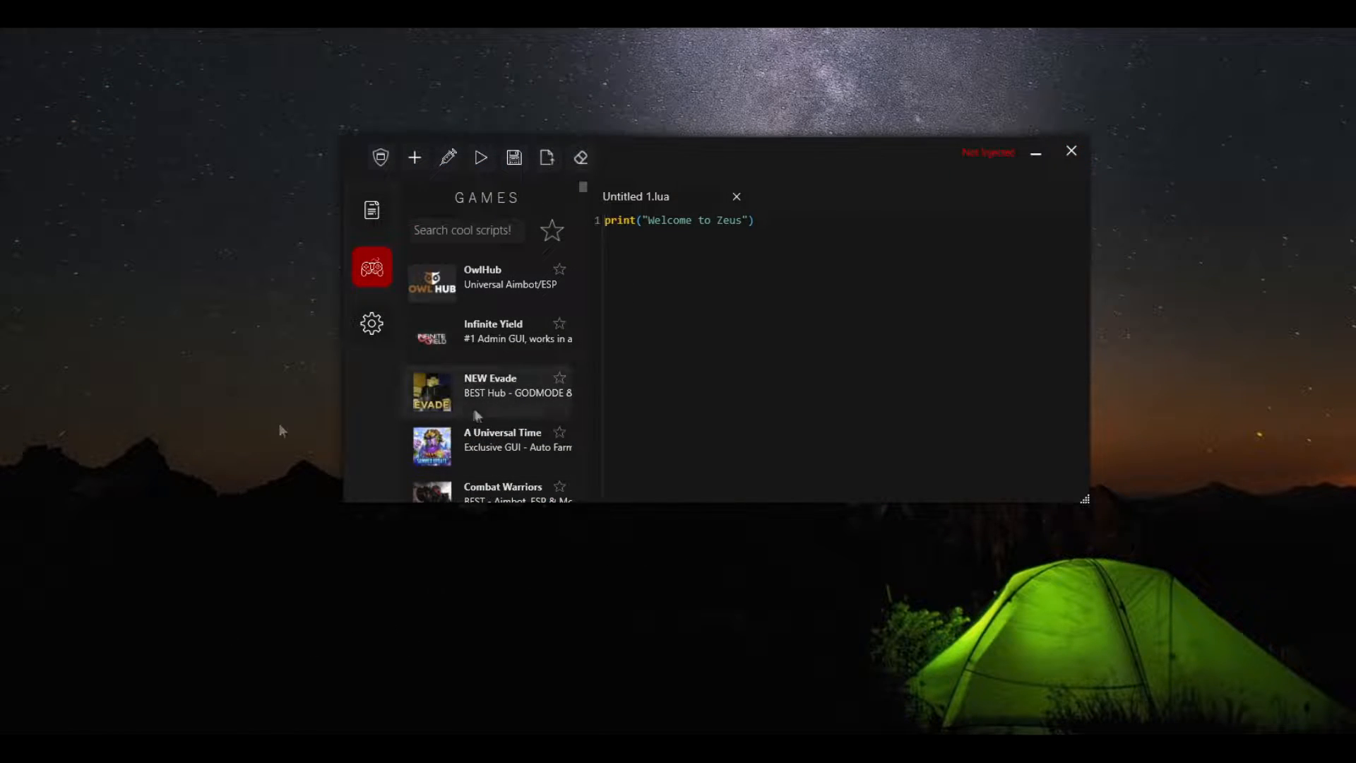
Close Zeus and open its Zeus 0.6.1 folder before heading to the OMGExploits Exploits page.
click(489, 385)
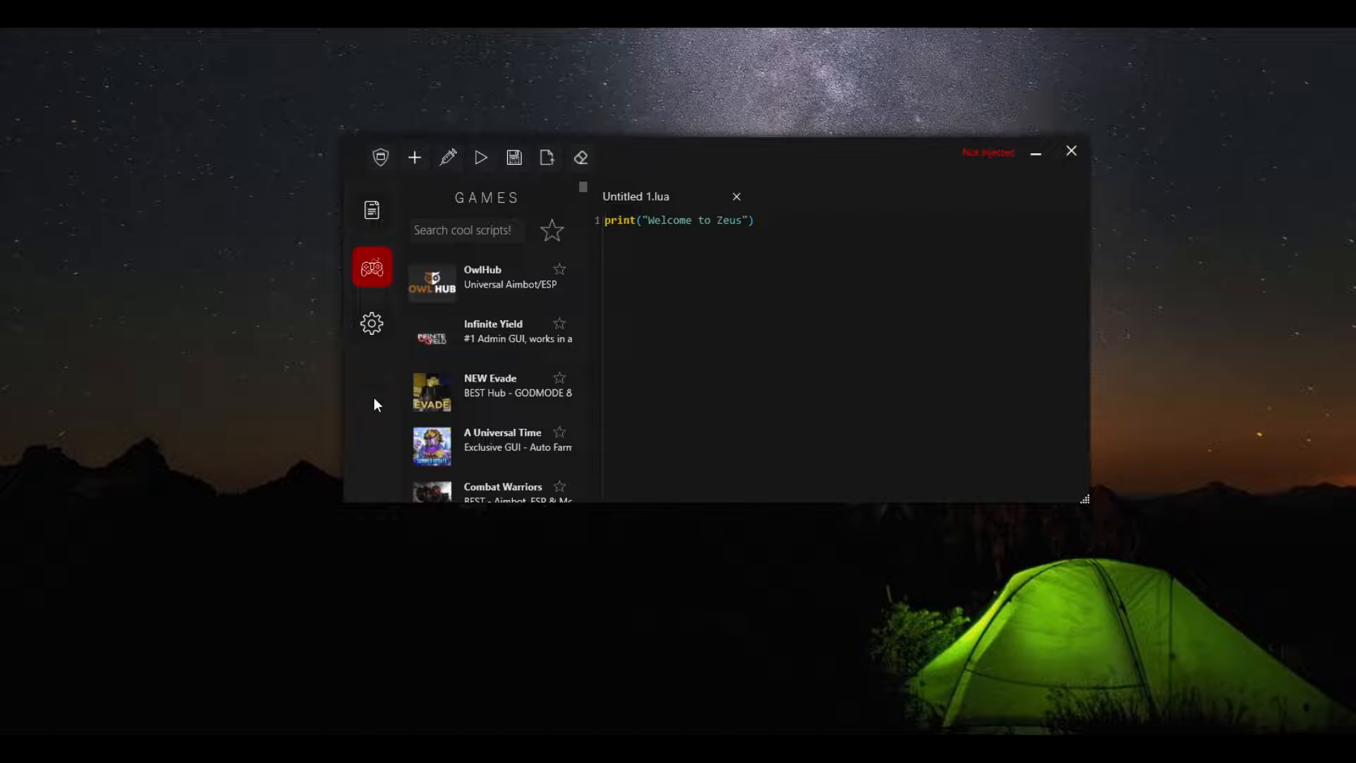
mouse_move(517, 391)
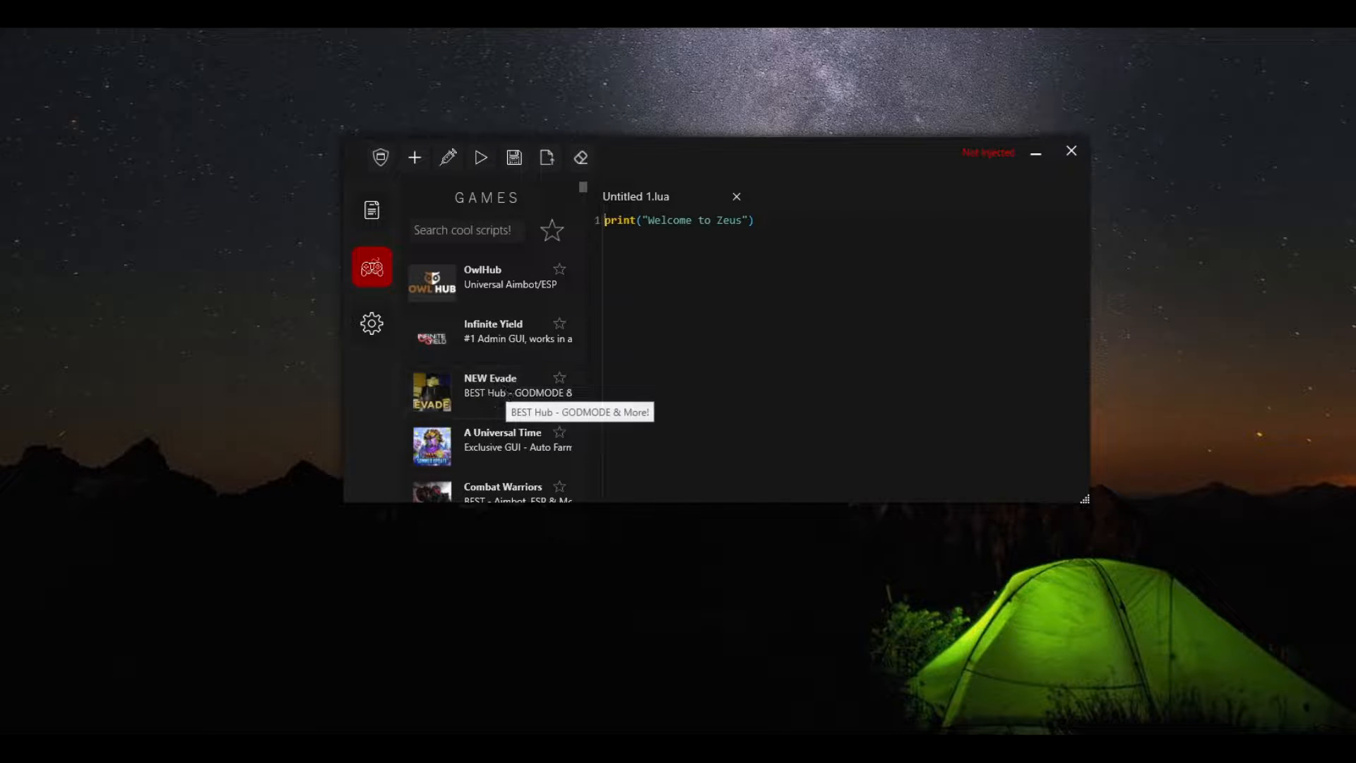
mouse_move(527, 411)
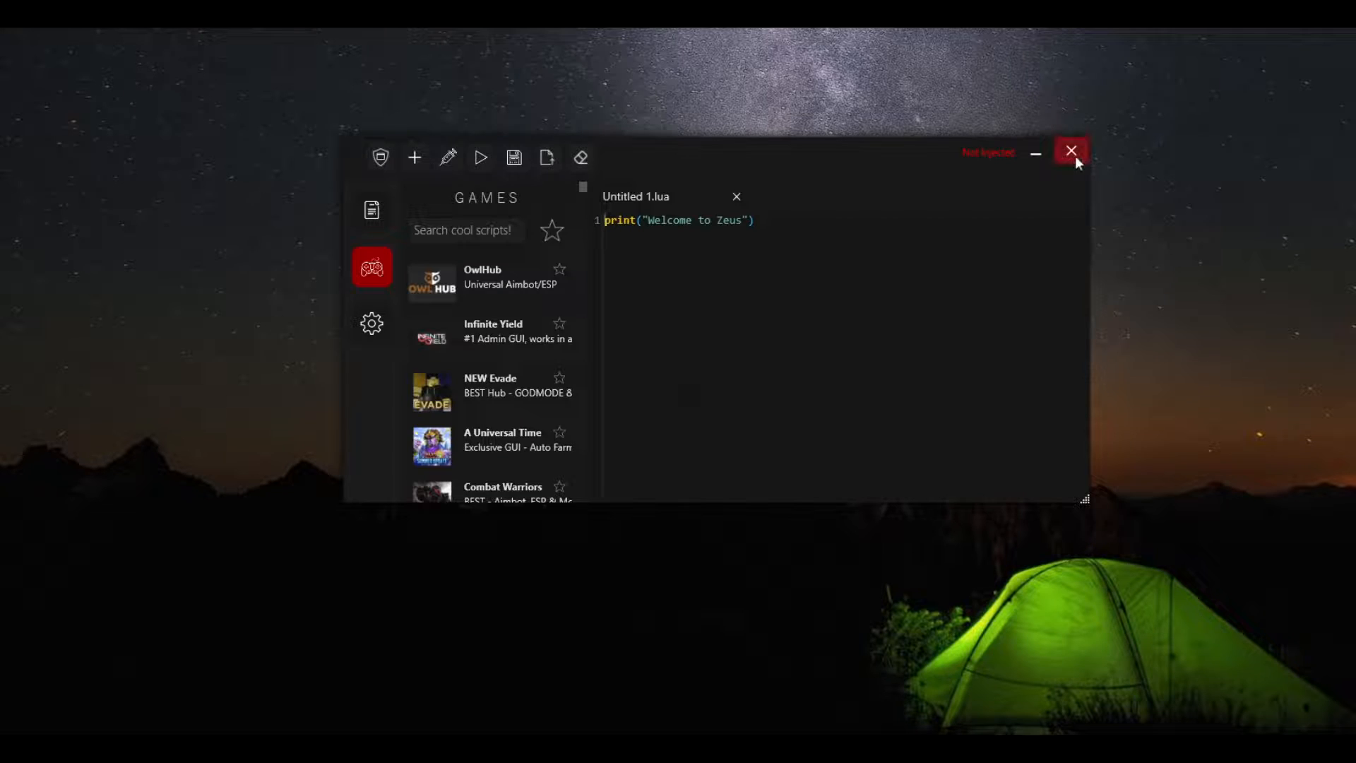
click(1073, 151)
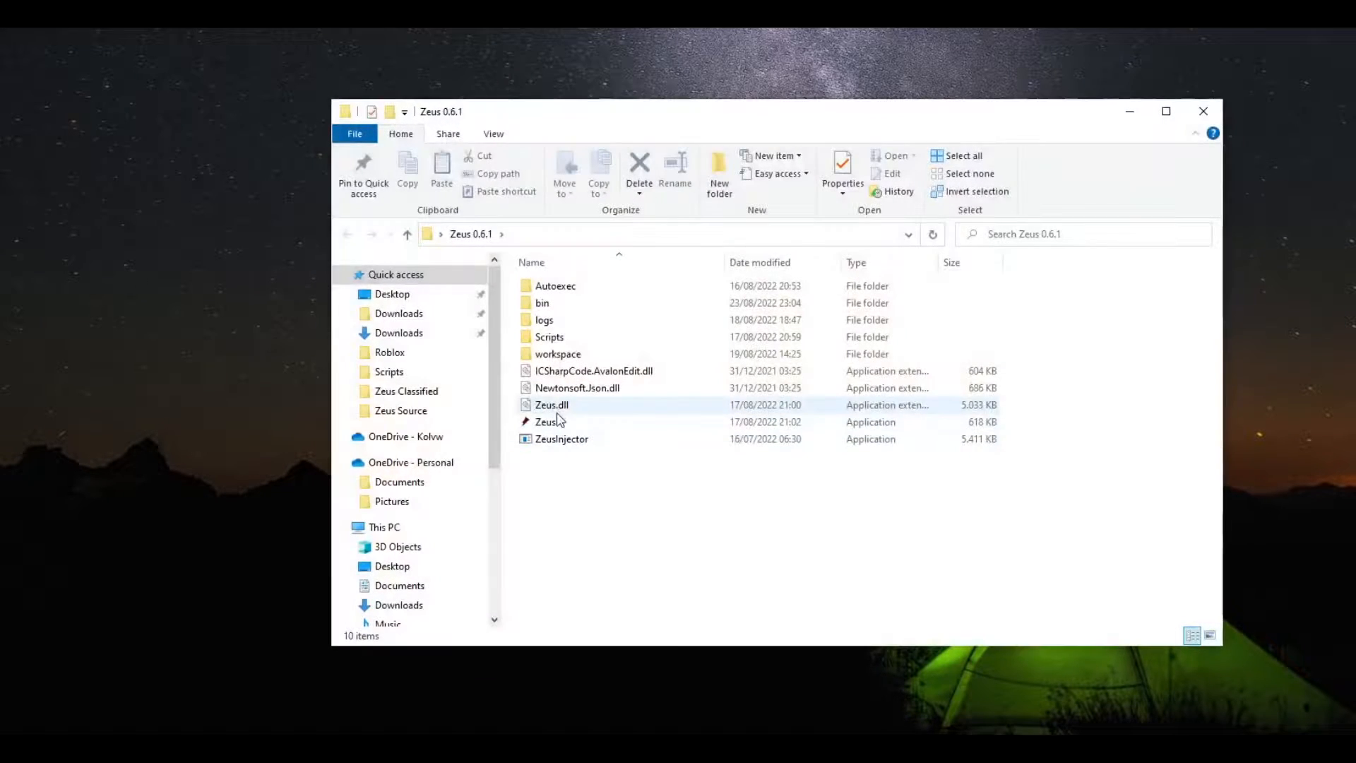
double_click(547, 422)
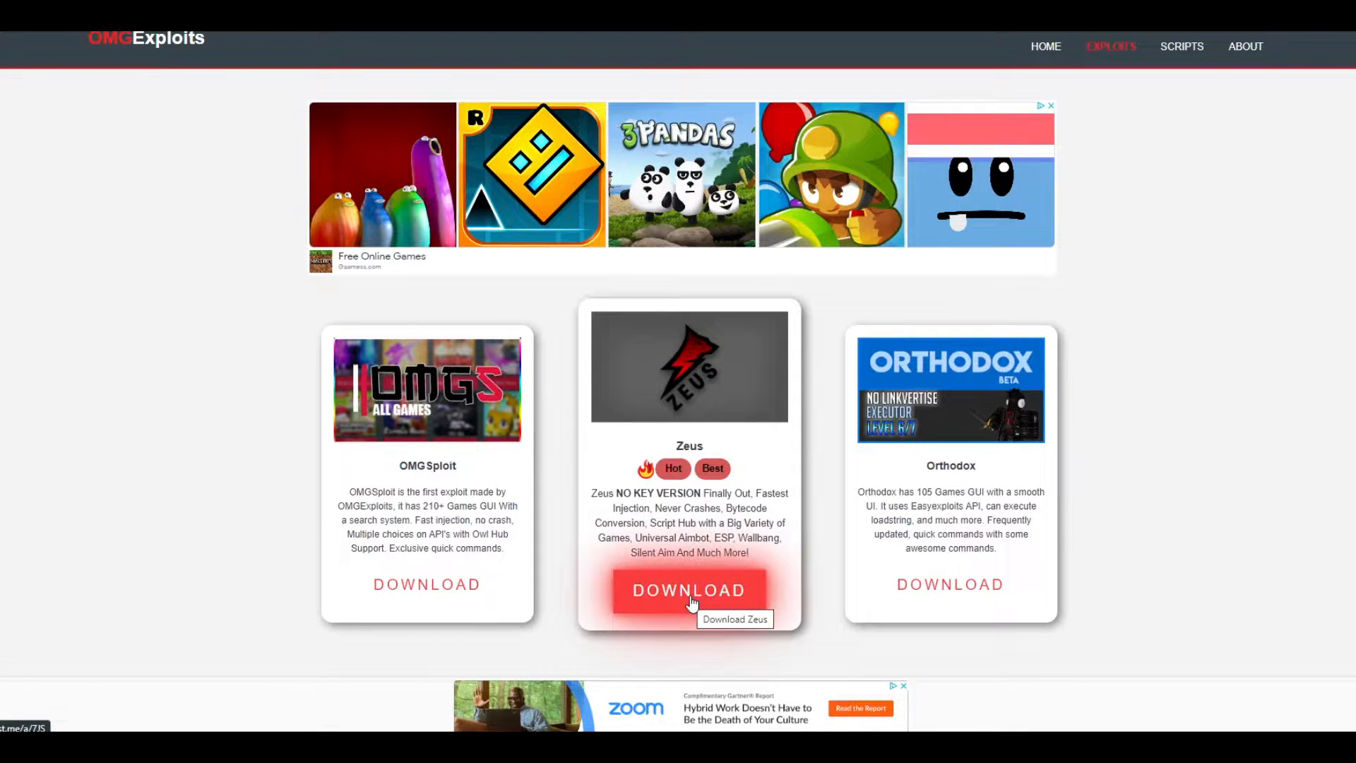
Start the Zeus download from OMGExploits, landing on its Linkvertise page.
click(690, 590)
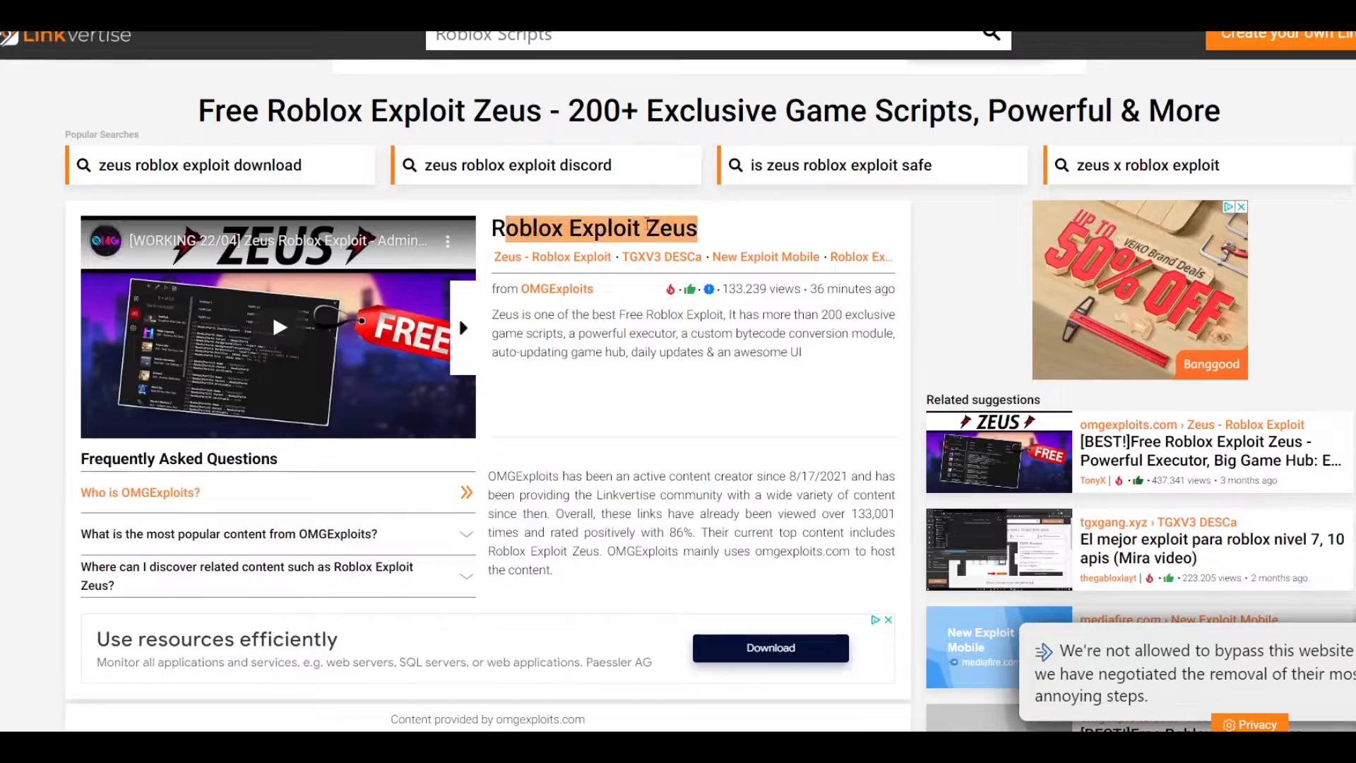
Finish both free Linkvertise steps and continue to the Roblox Exploit Zeus download page.
scroll(down, 3)
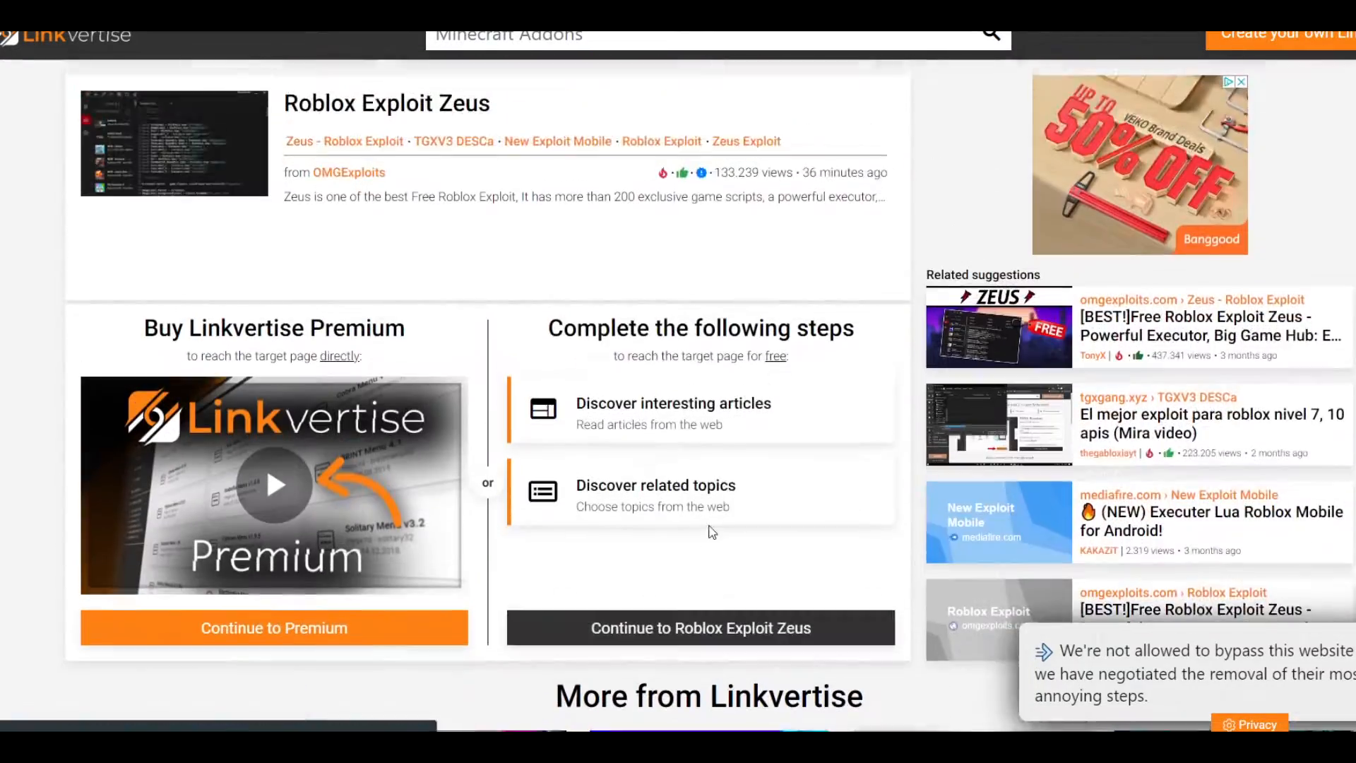
click(673, 403)
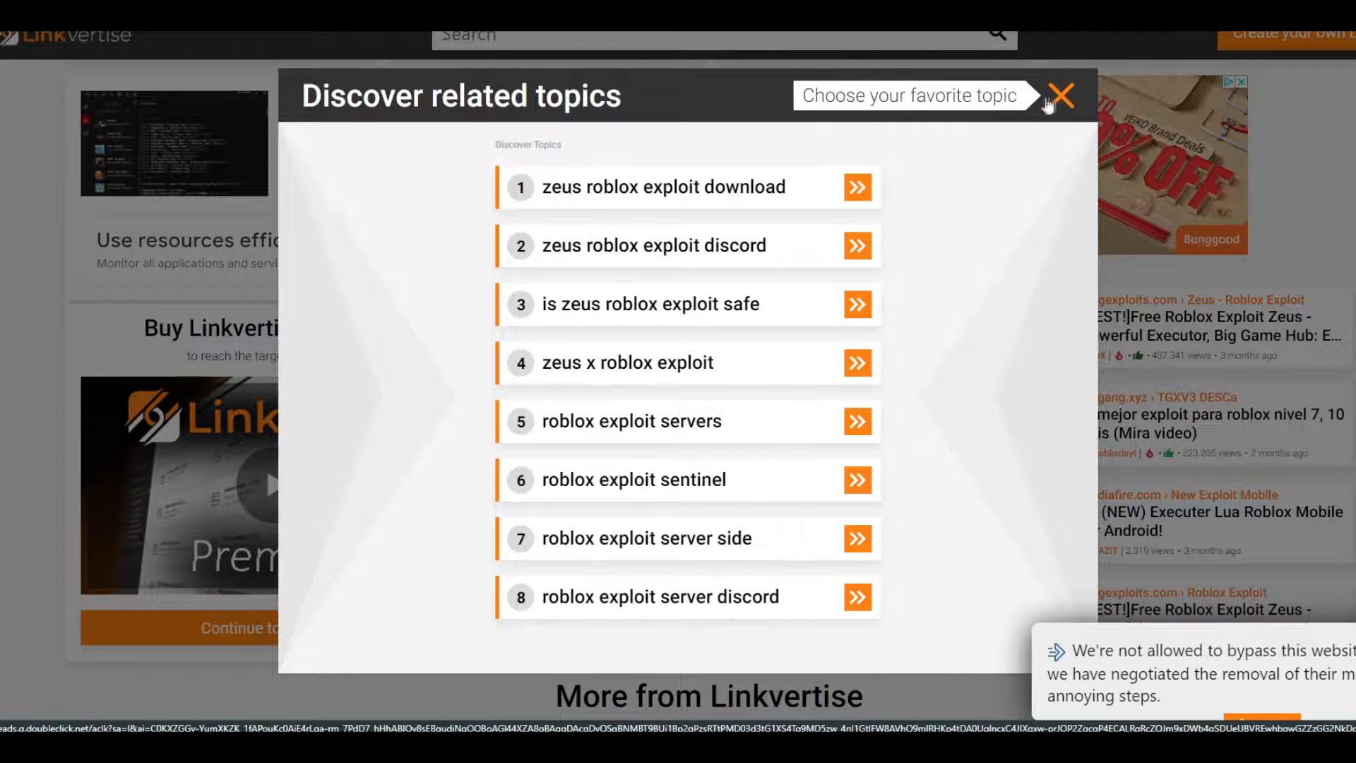
click(663, 186)
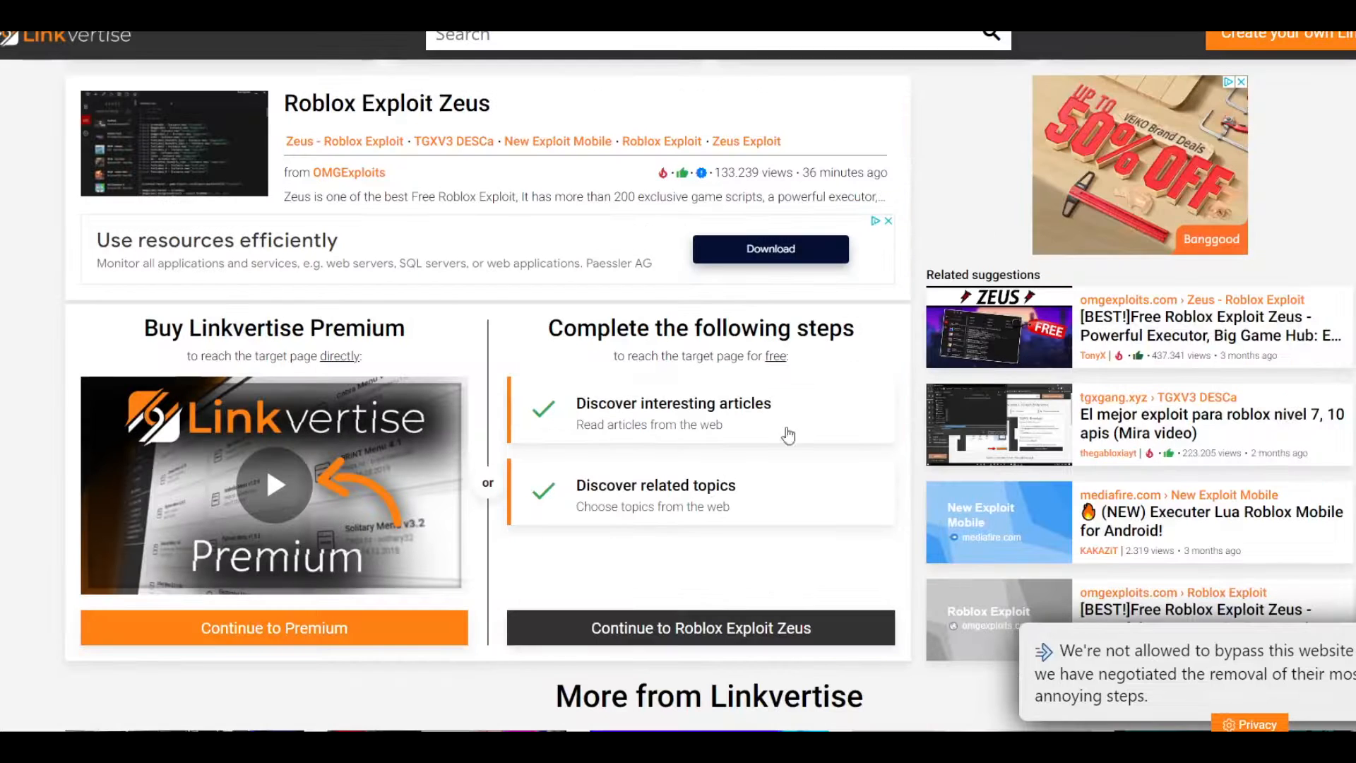
click(700, 627)
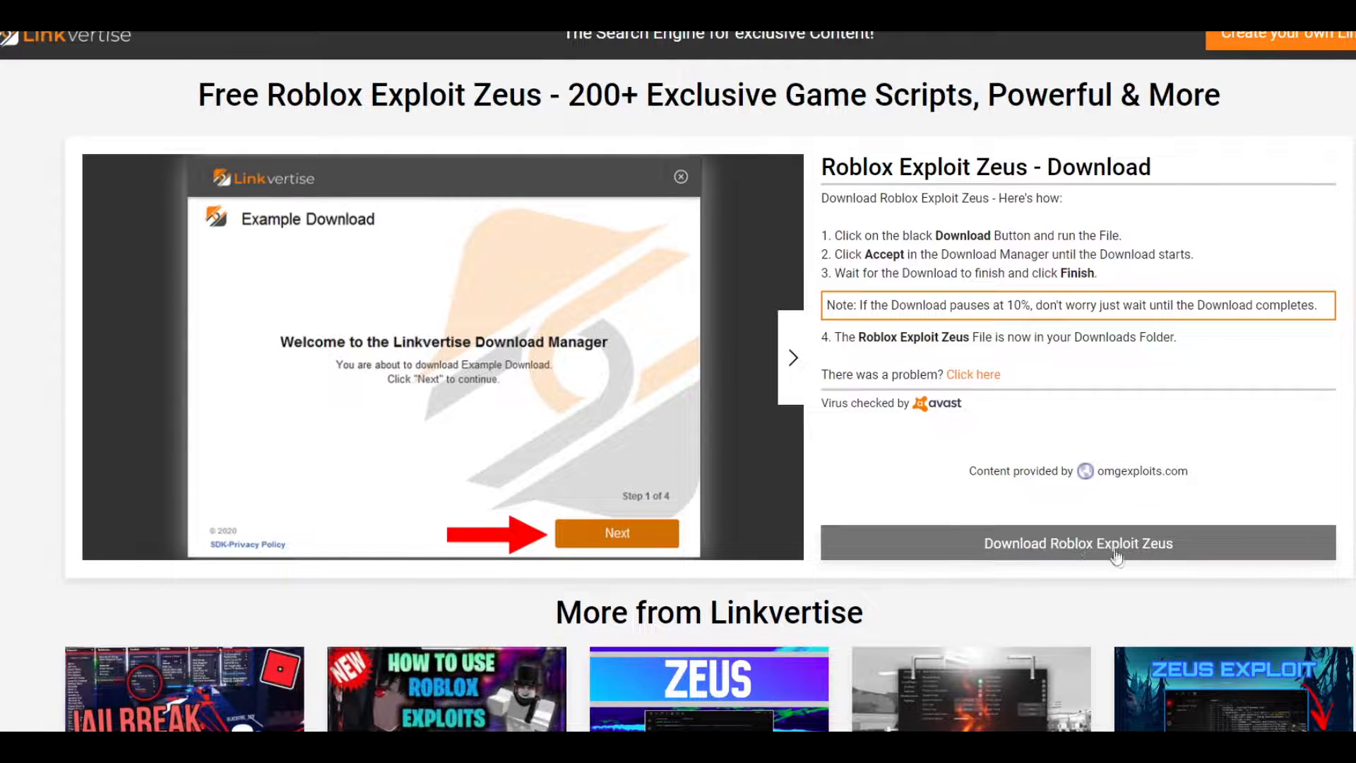
Download the Roblox Exploit Zeus installer, skipping the optional AVG antivirus offer.
click(1077, 542)
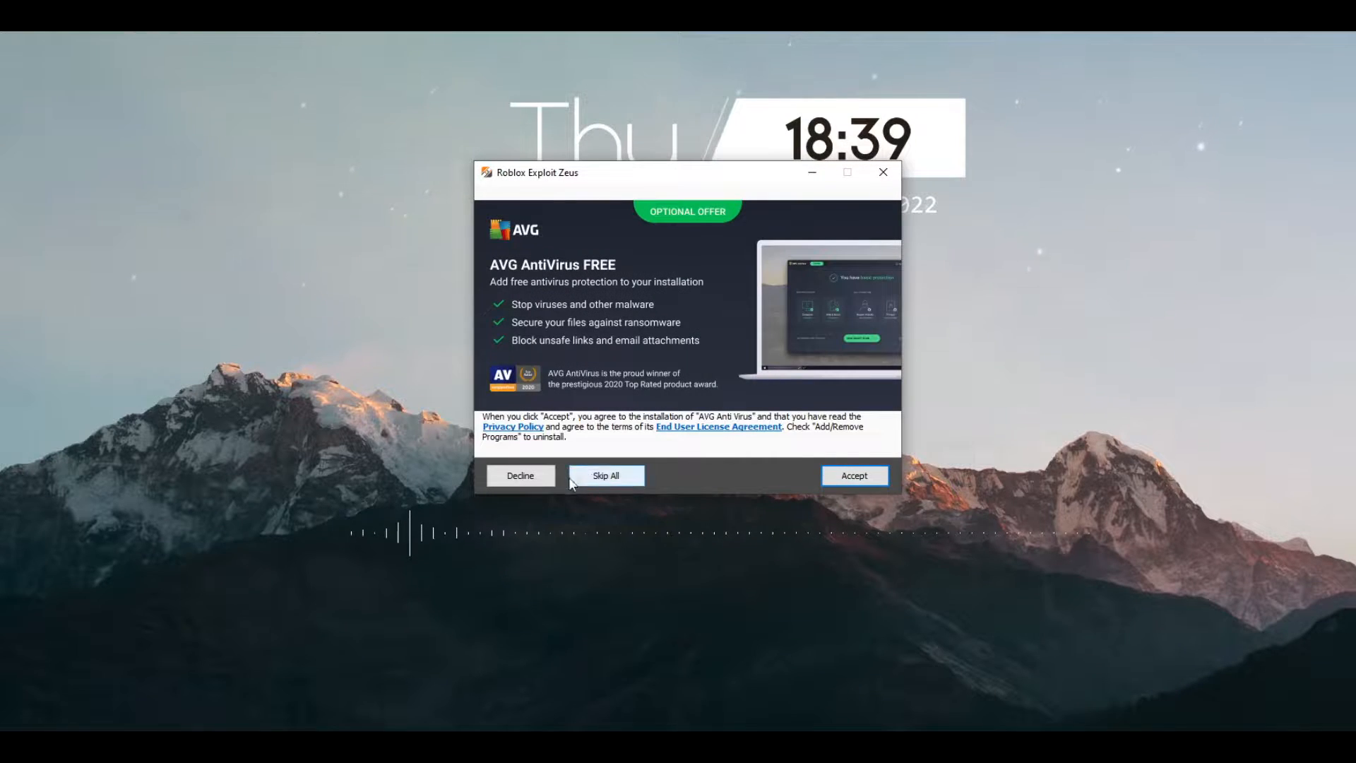
click(606, 476)
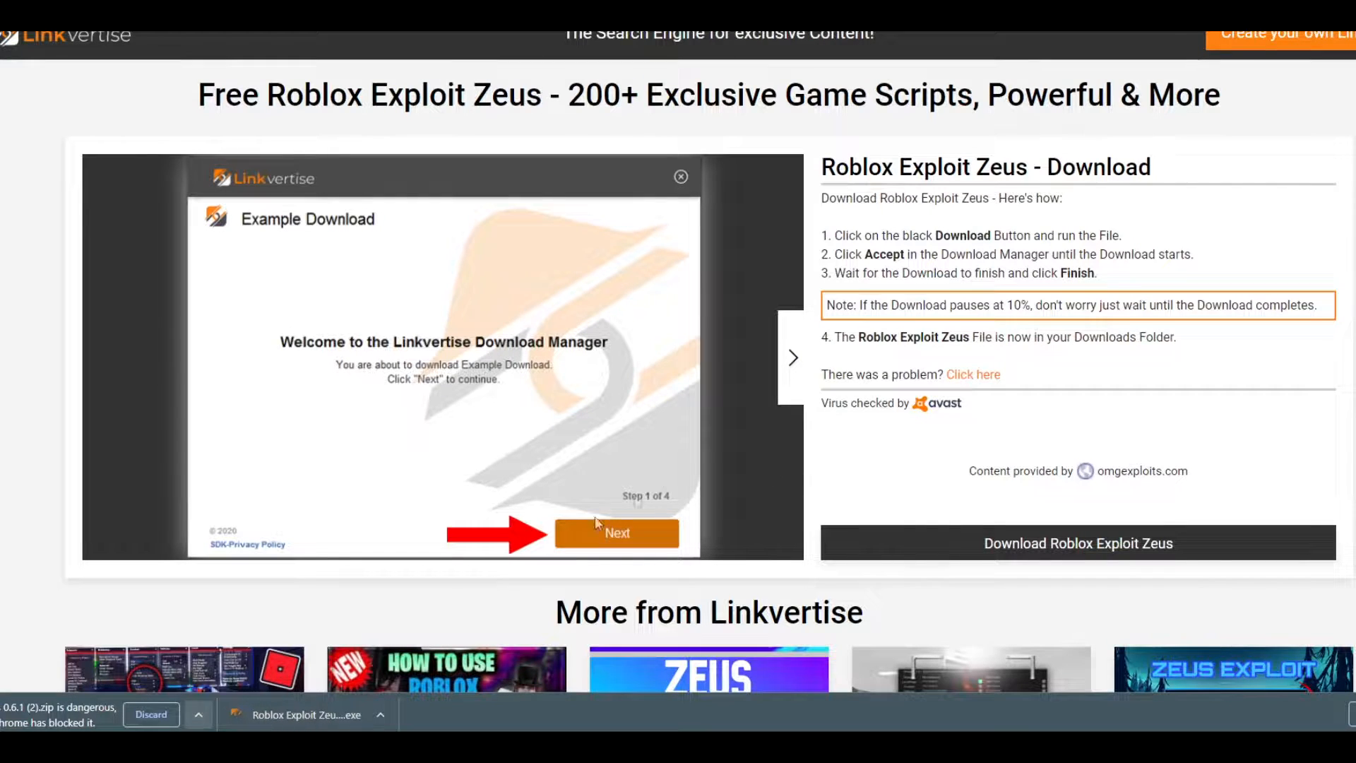
mouse_move(798, 414)
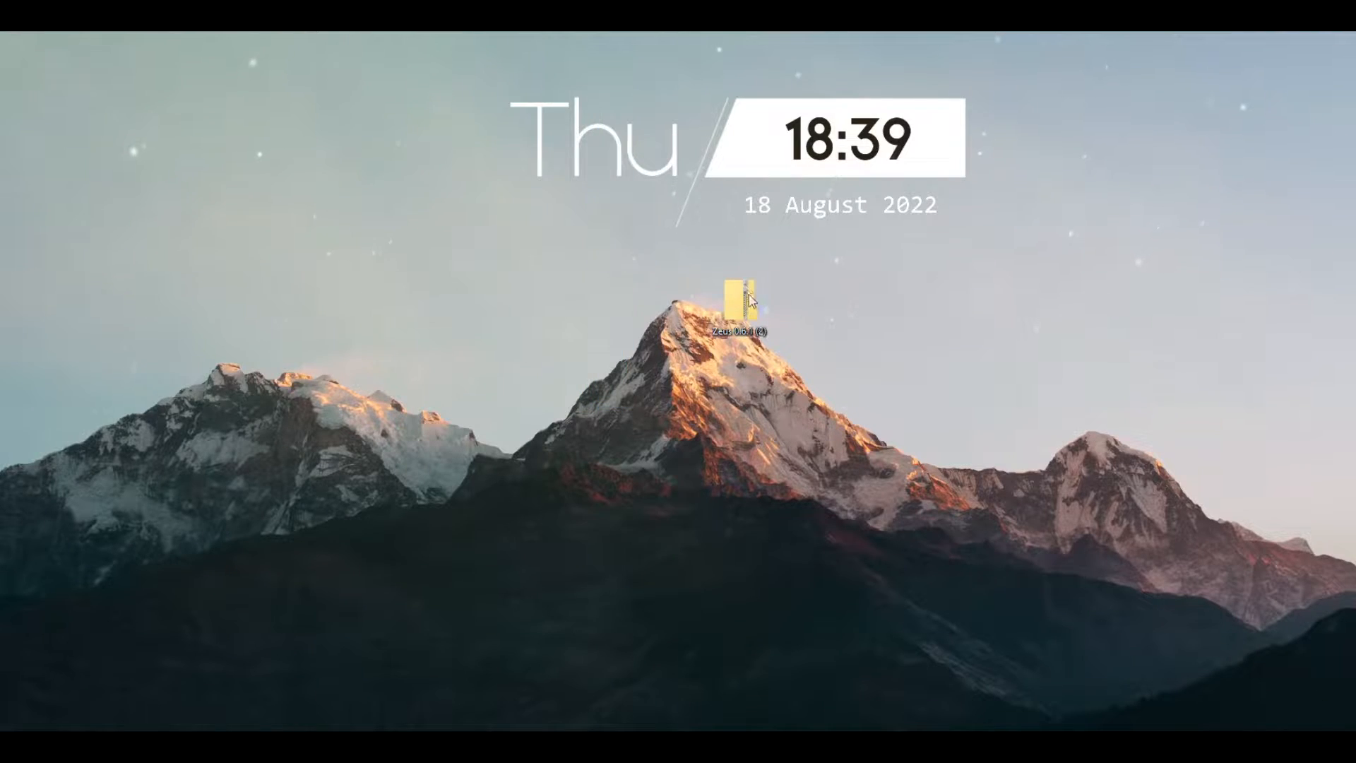
Extract the Zeus 0.6.1 (2) zip on the desktop via WinRAR's Extract Here.
double_click(735, 298)
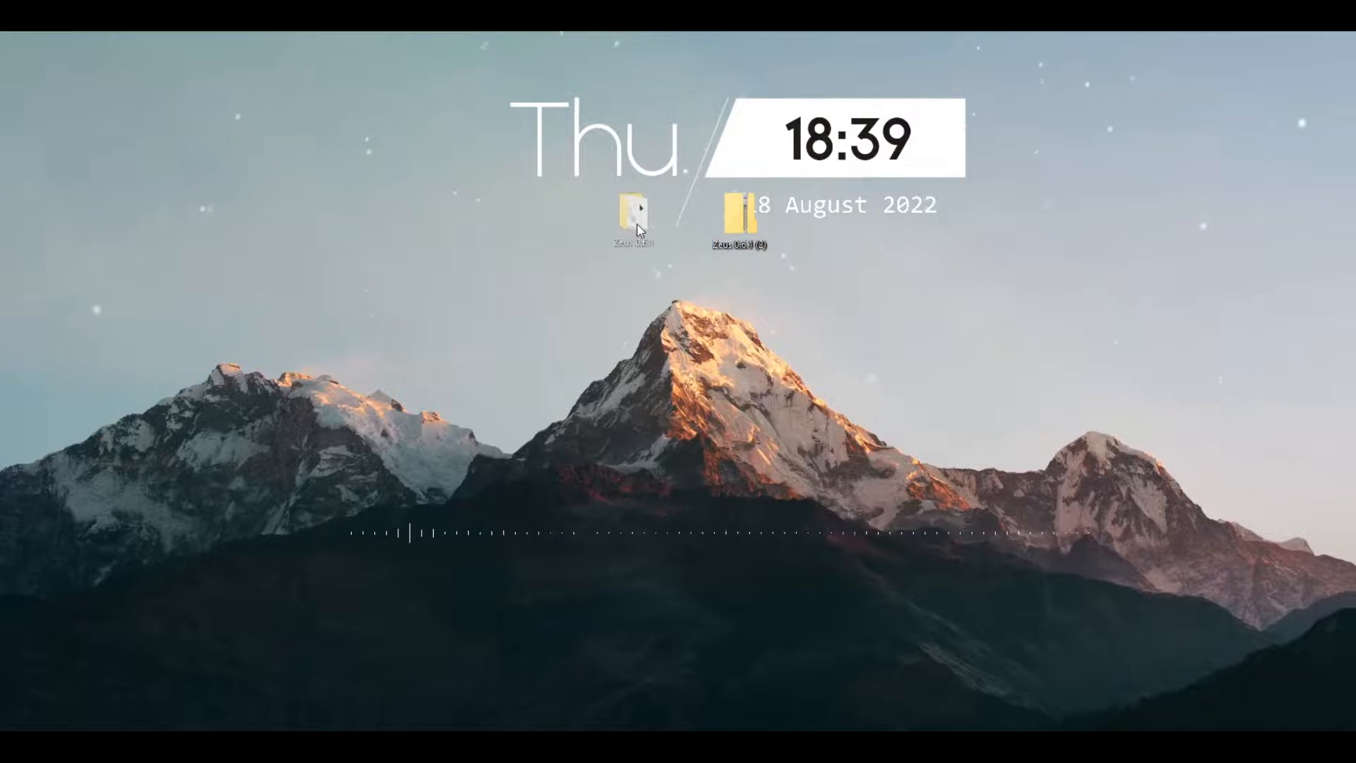
right_click(739, 217)
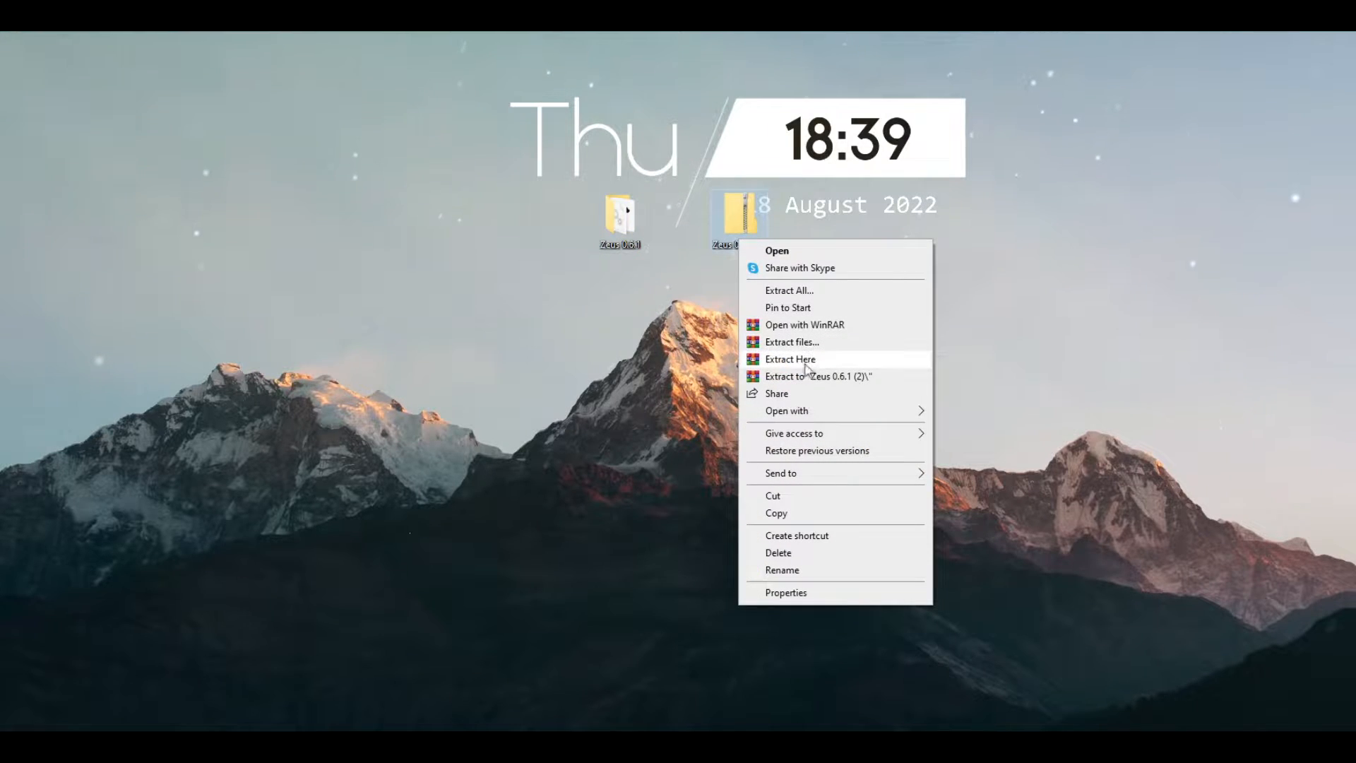
mouse_move(835, 336)
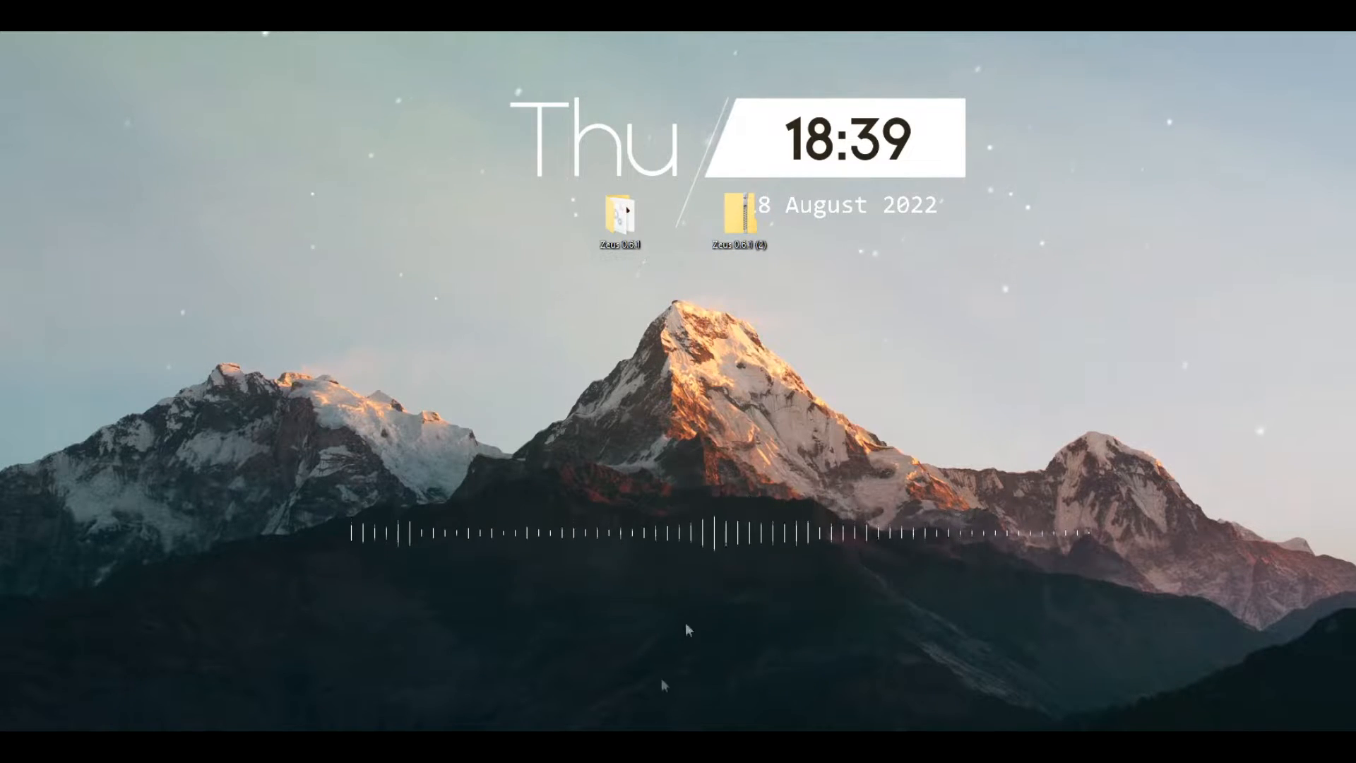
Enter the extracted Zeus 0.6.1 folder and launch the Zeus application.
double_click(618, 213)
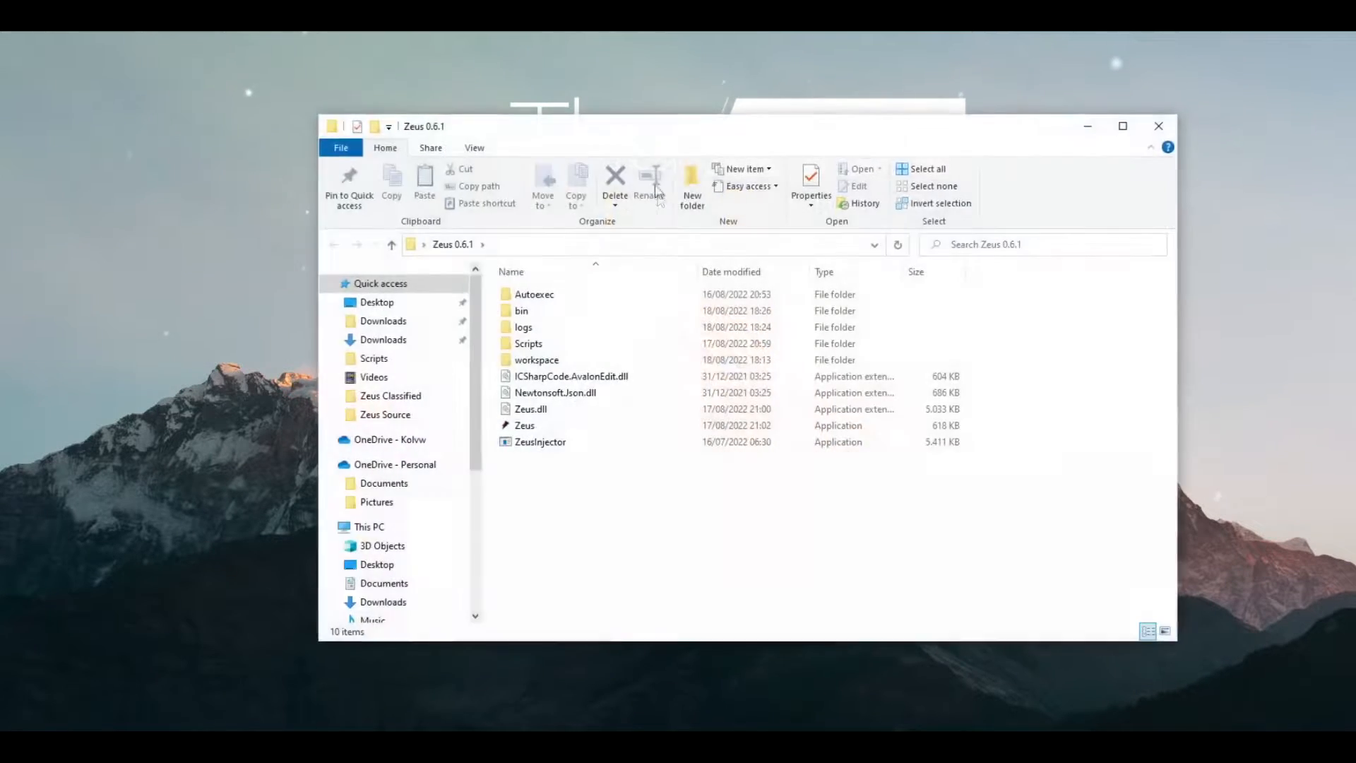
click(526, 426)
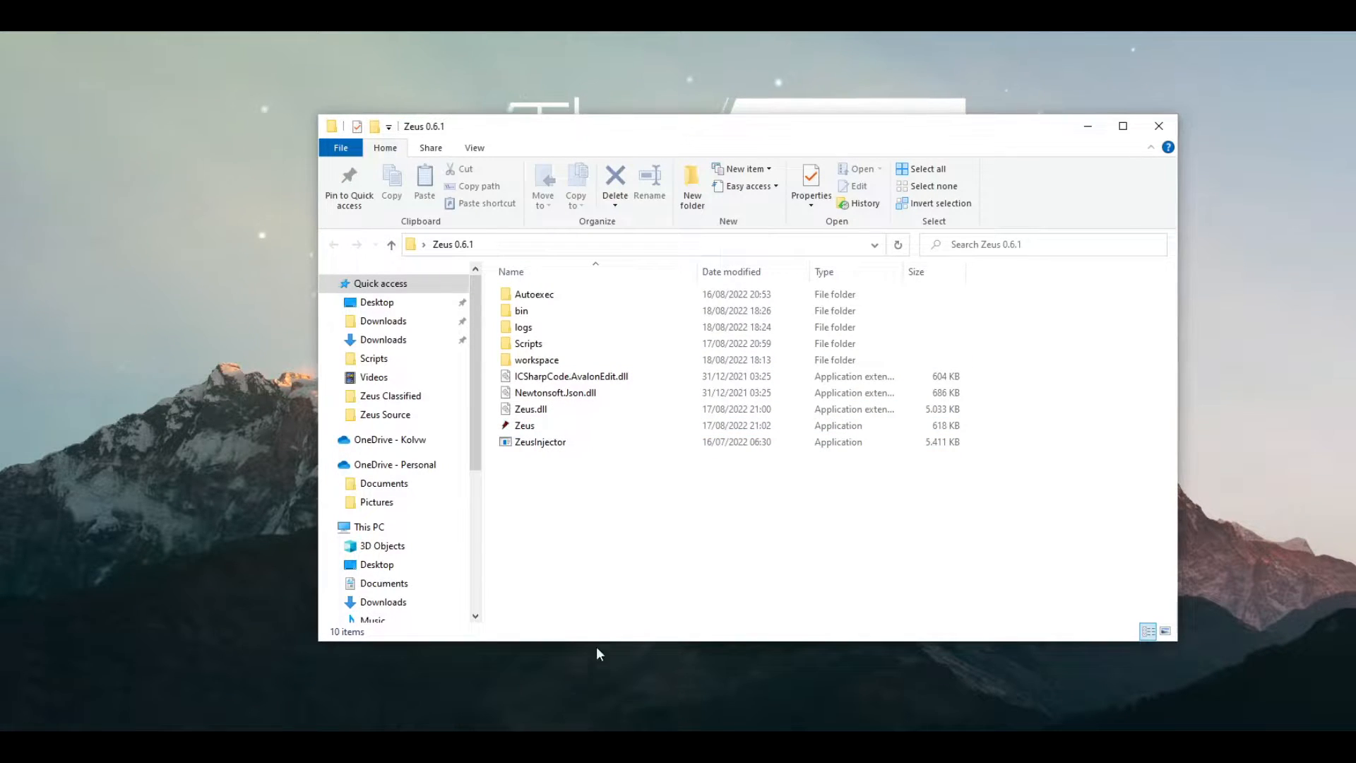
click(524, 425)
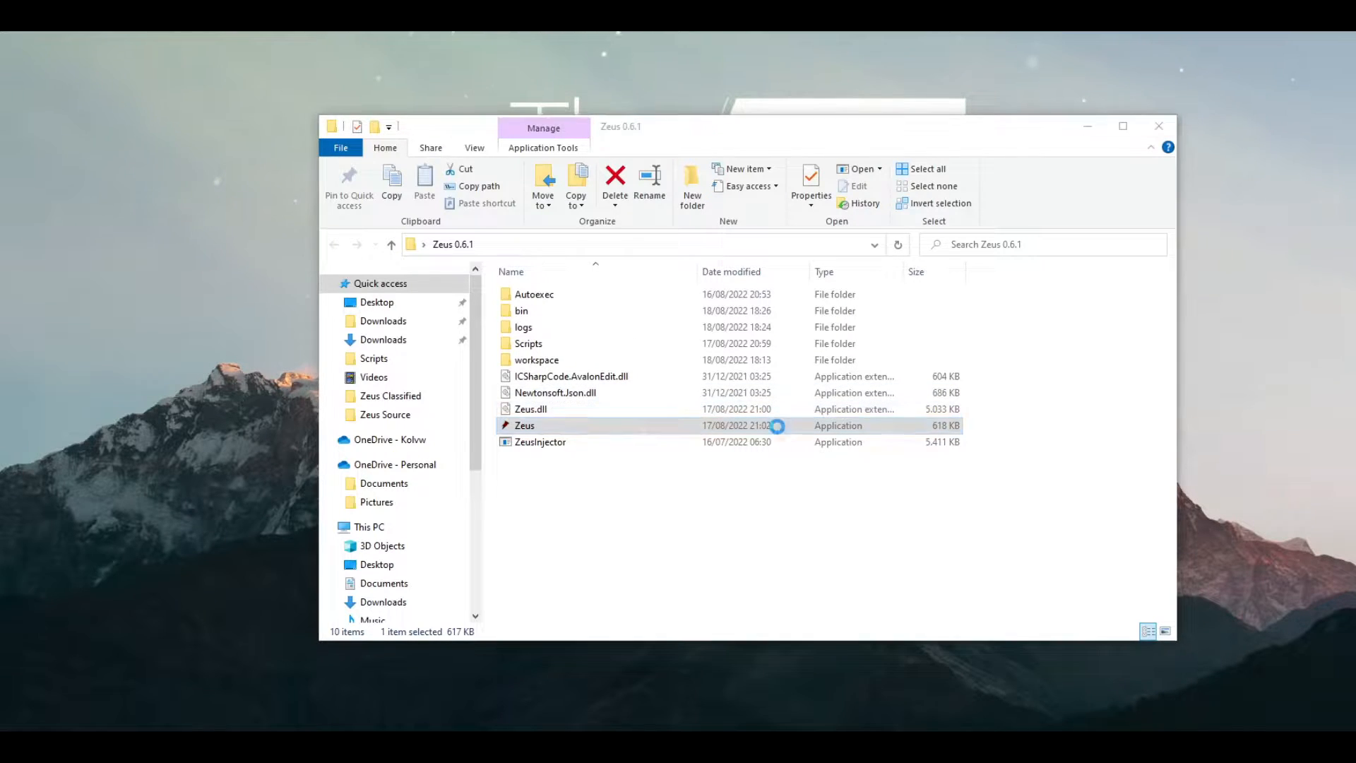
double_click(524, 425)
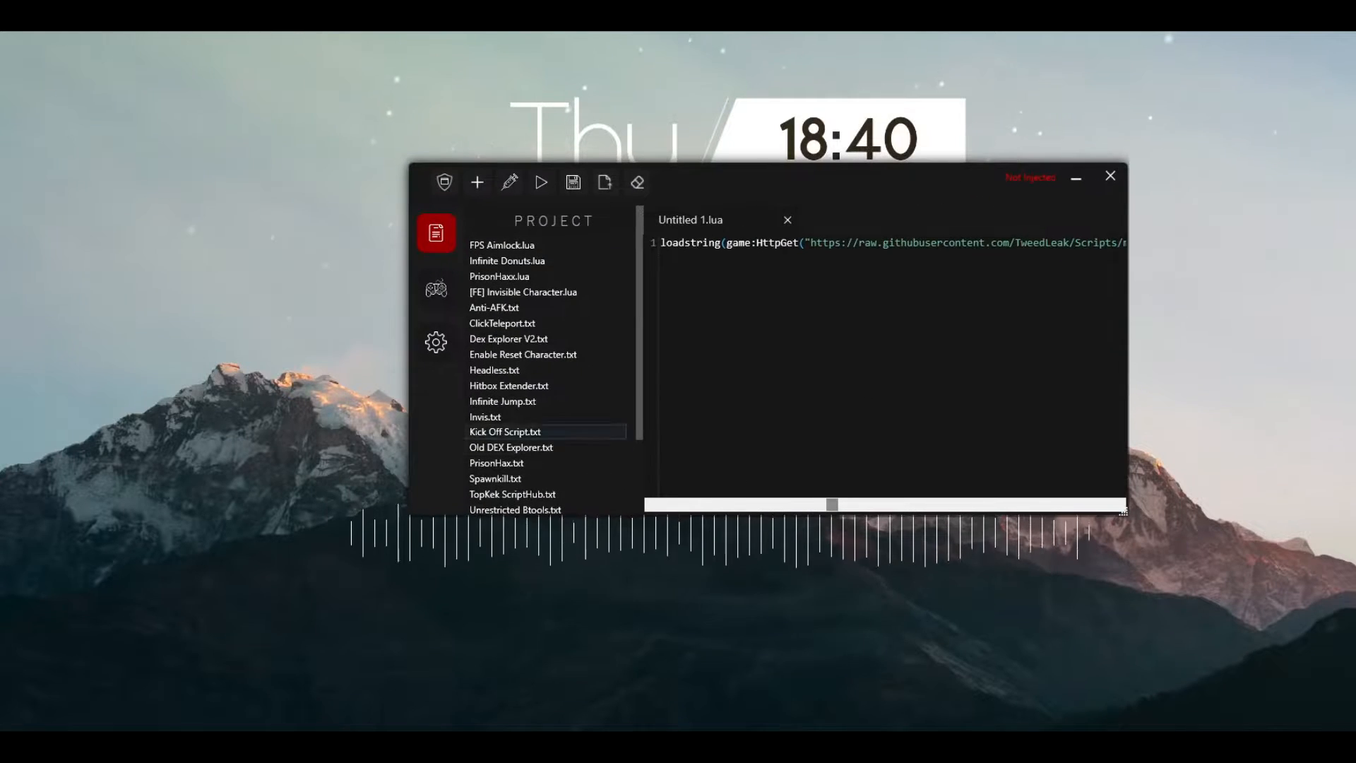
Leave the PrisonHax project file for the Games hub listing OwlHub, Infinite Yield and Blox Fruits.
click(496, 464)
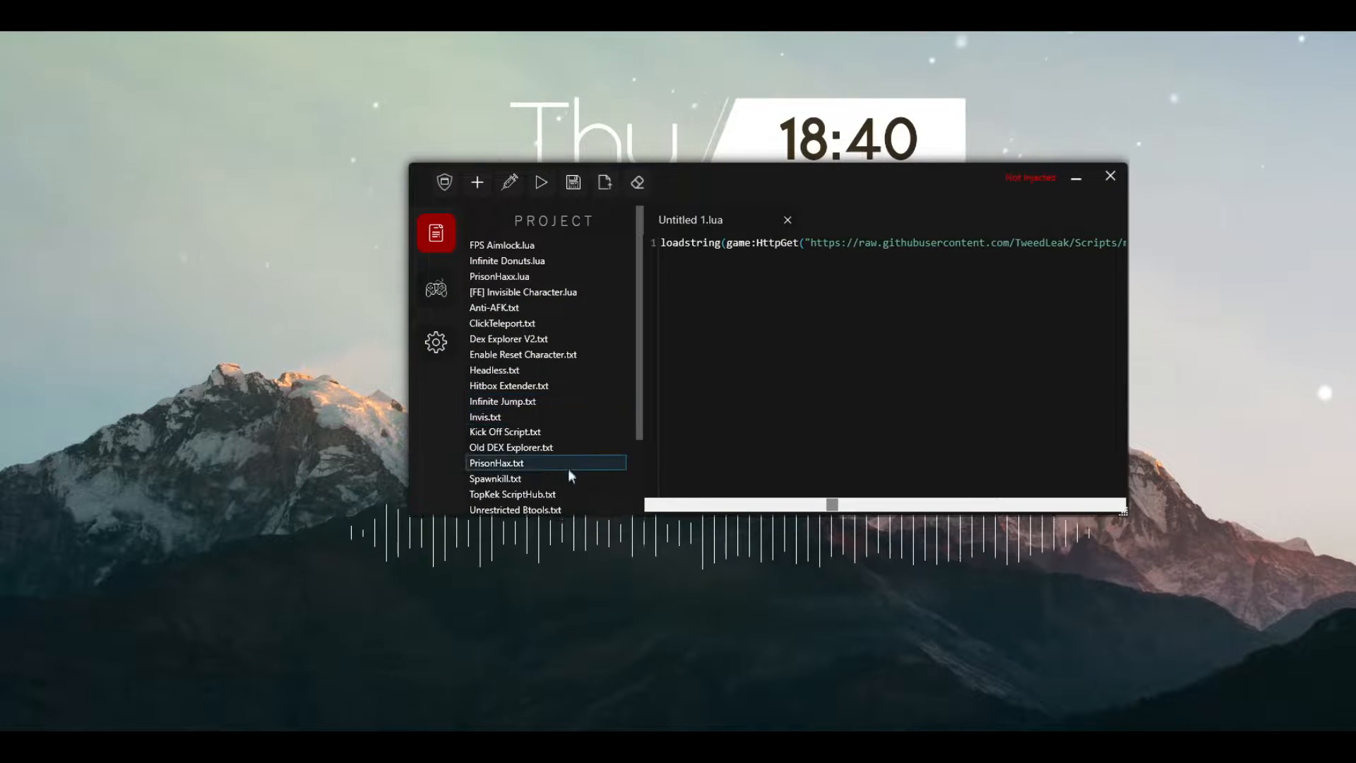
click(436, 288)
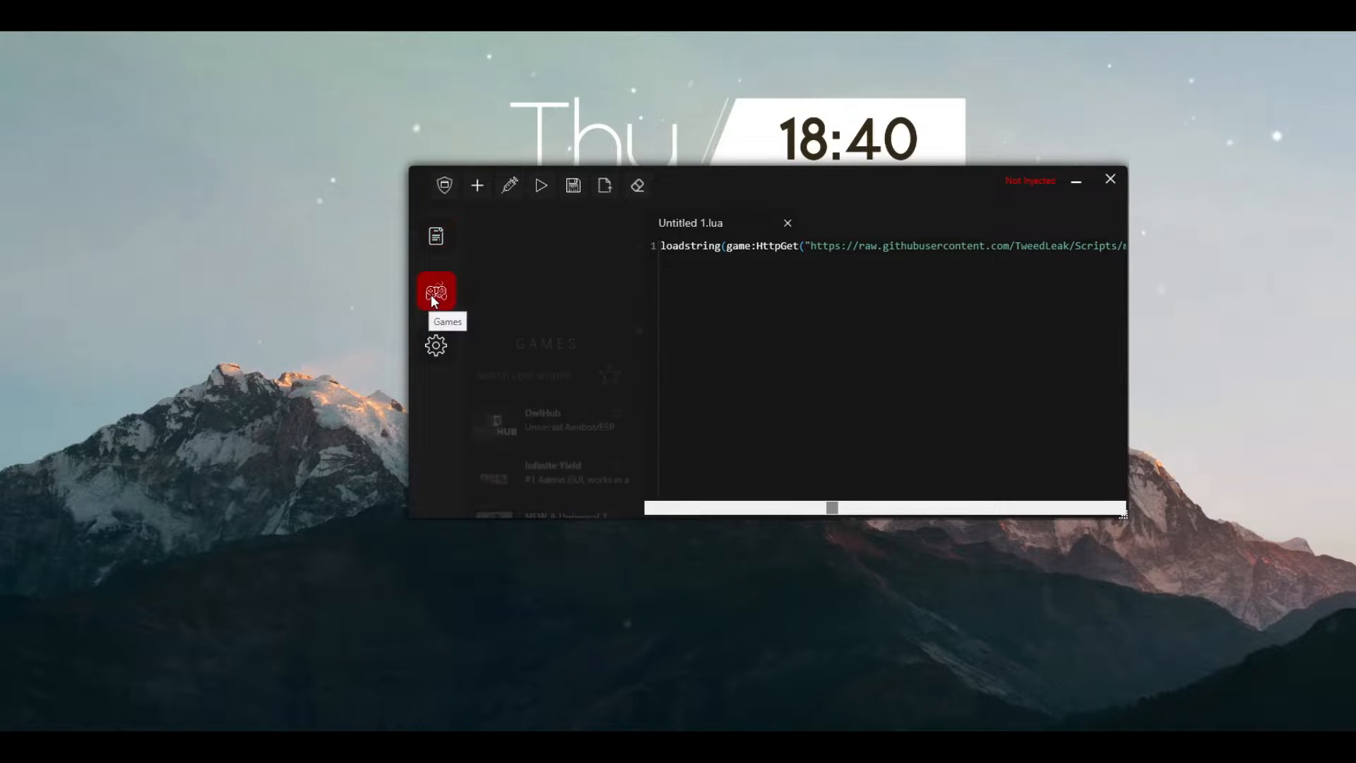
click(436, 291)
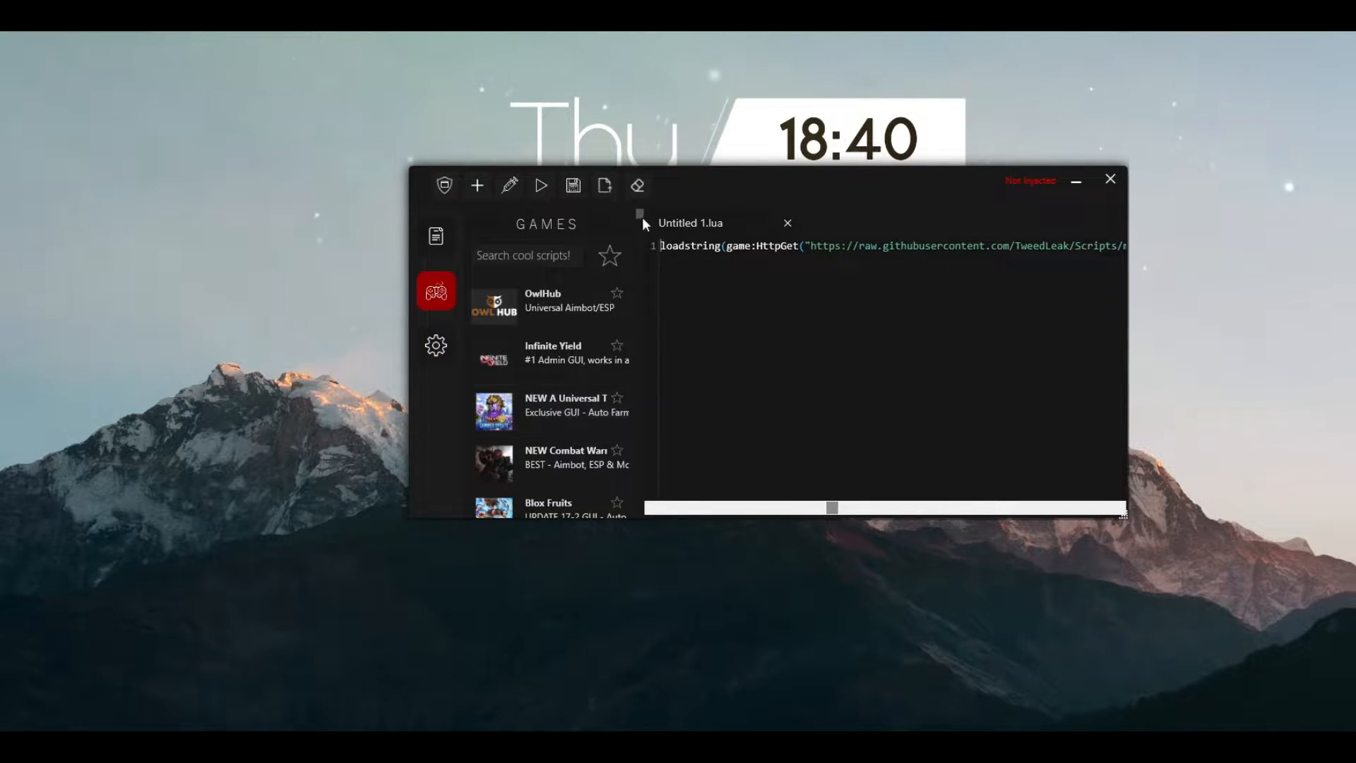
scroll(down, 3)
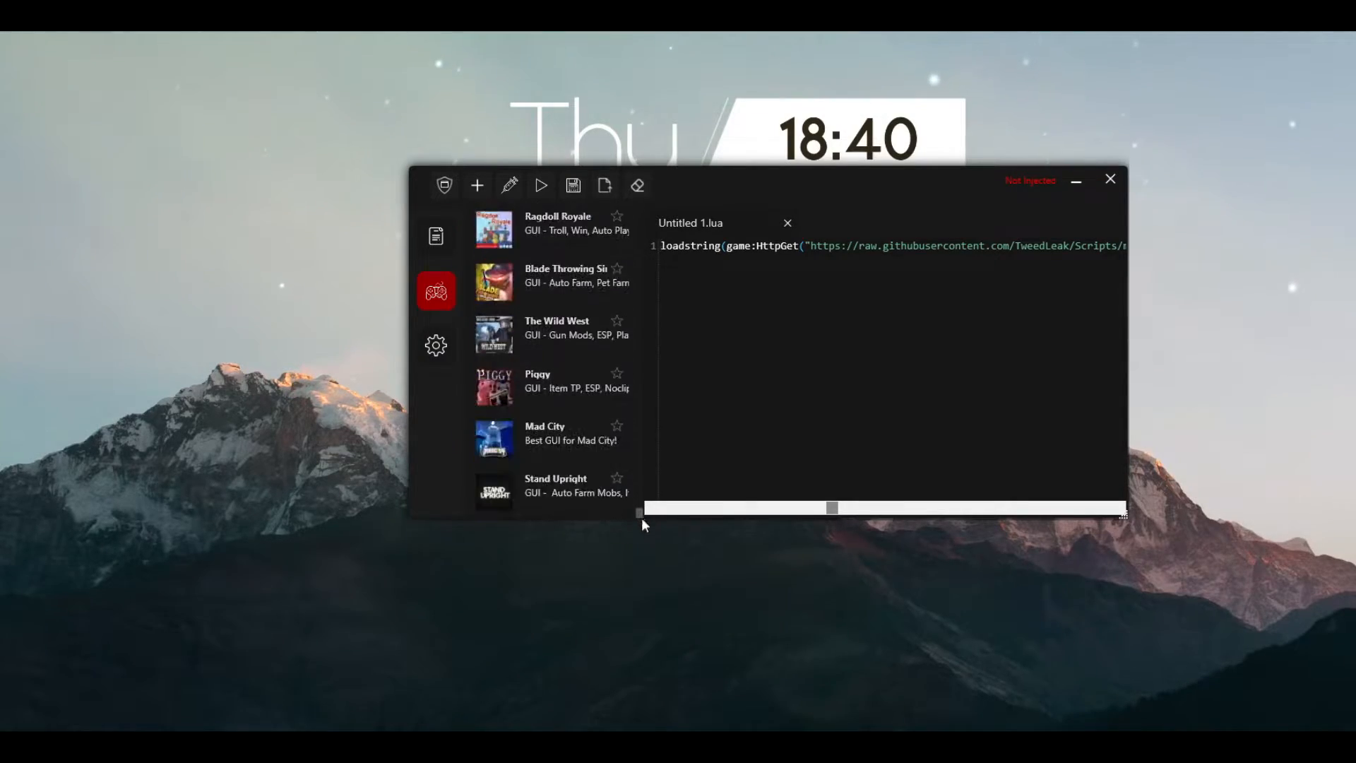
scroll(down, 3)
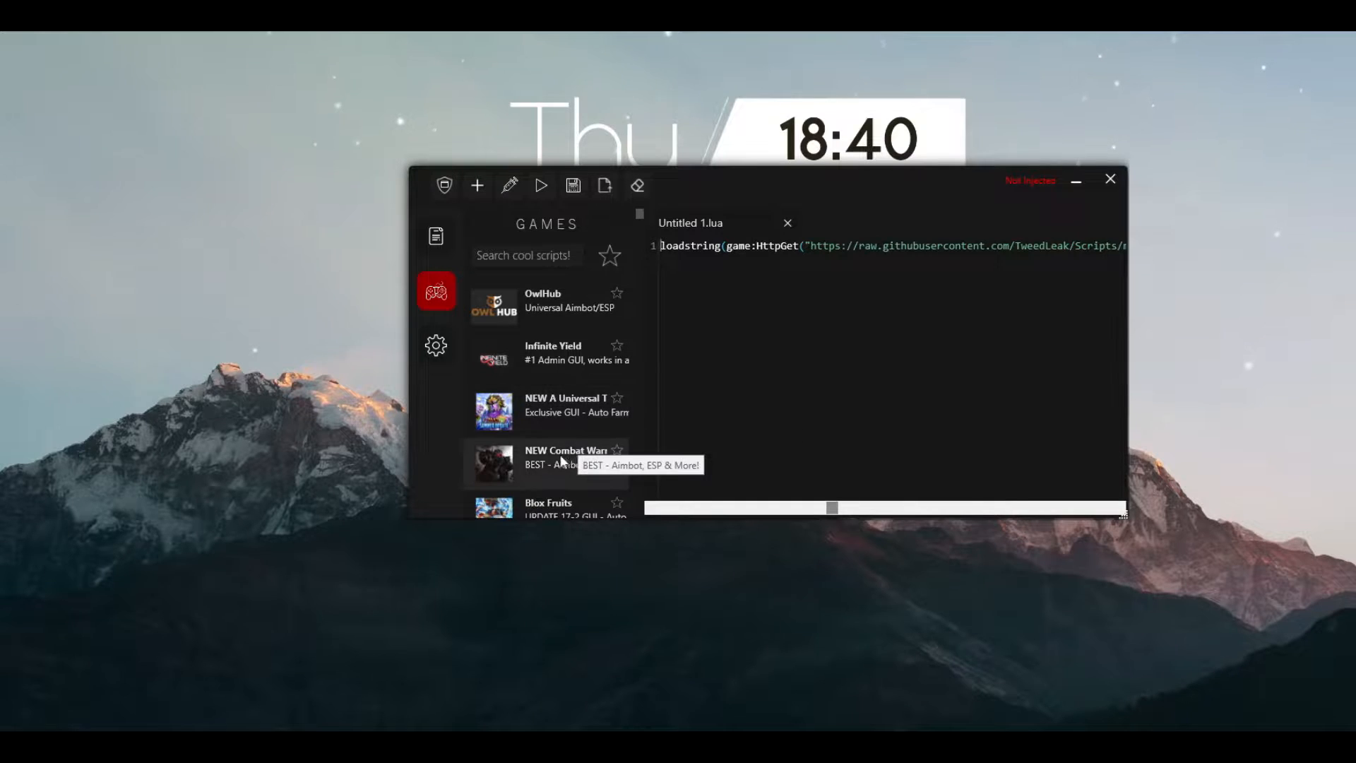
mouse_move(600, 487)
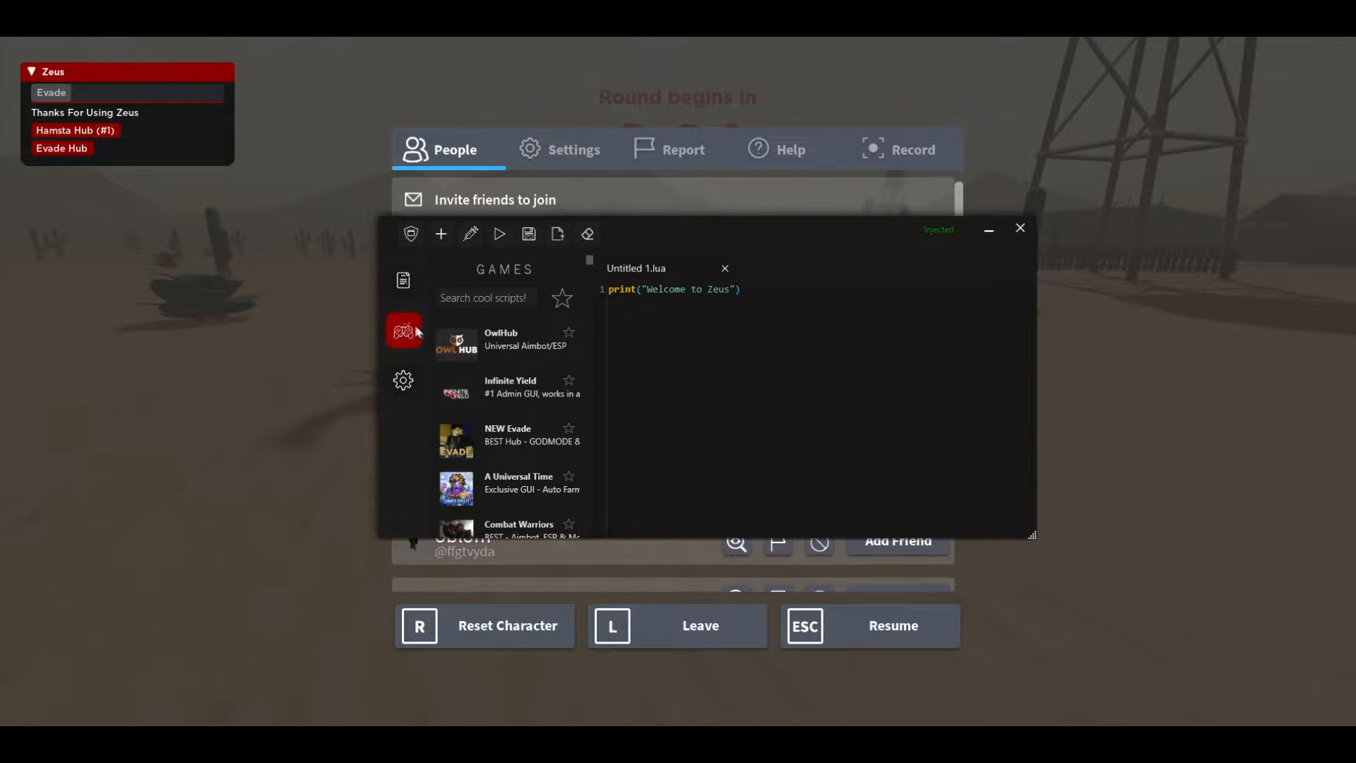
Pause Evade and launch the Hamsta Hub Evade Gui on its Main options.
click(1020, 228)
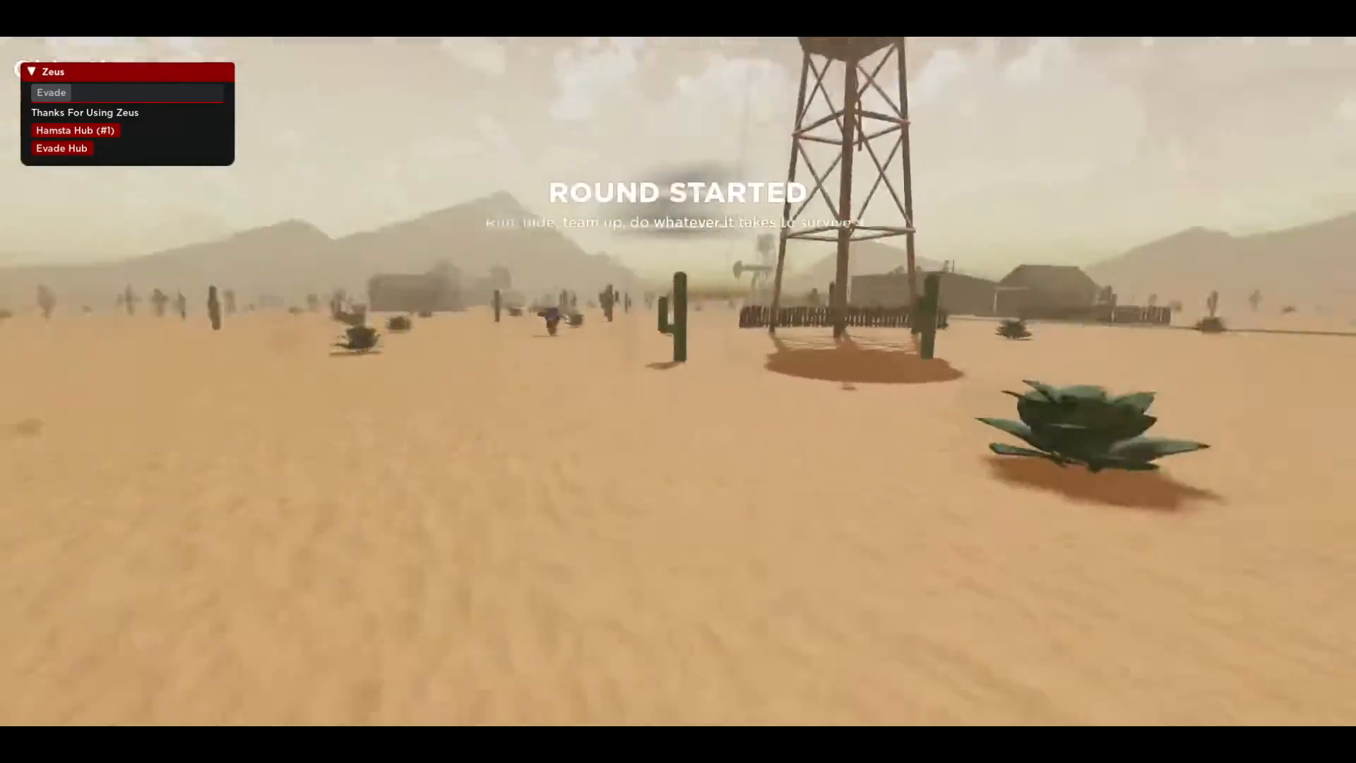
key(Escape)
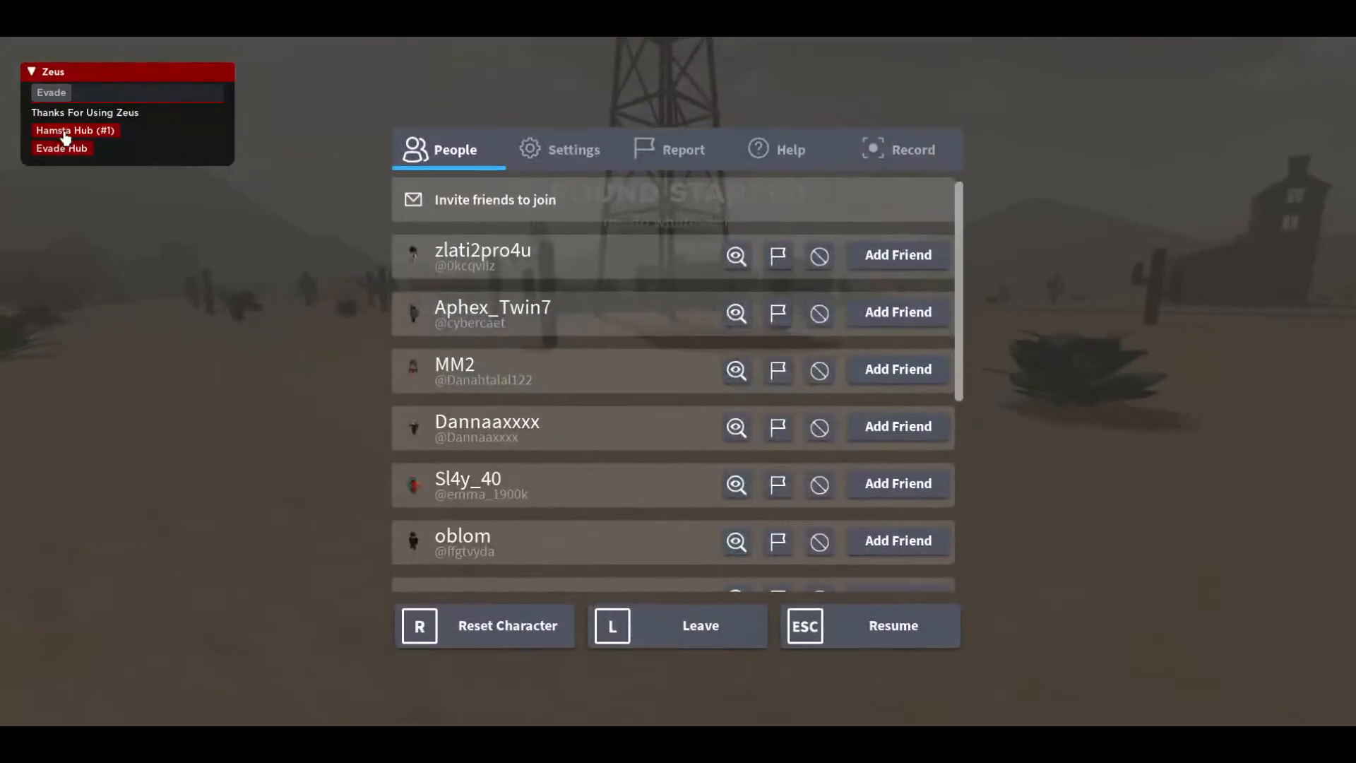
click(61, 149)
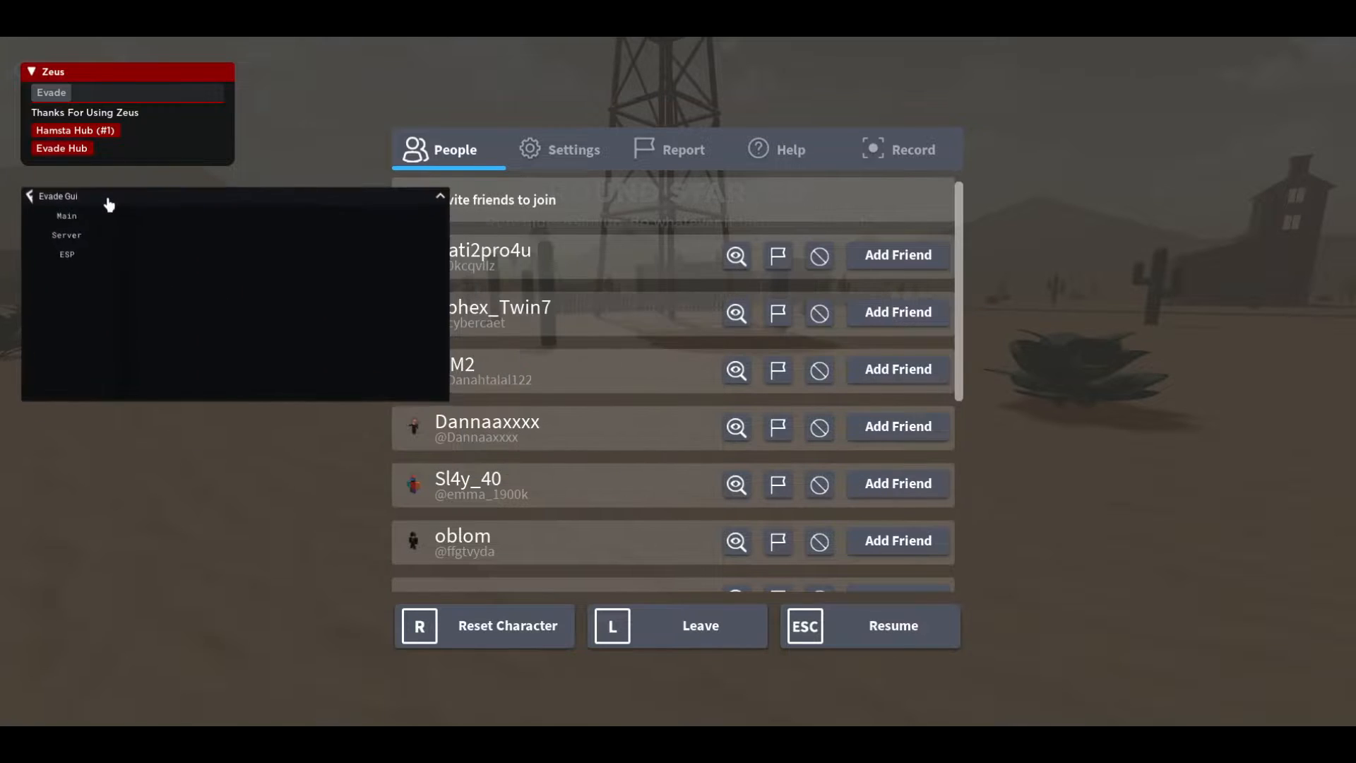
click(68, 235)
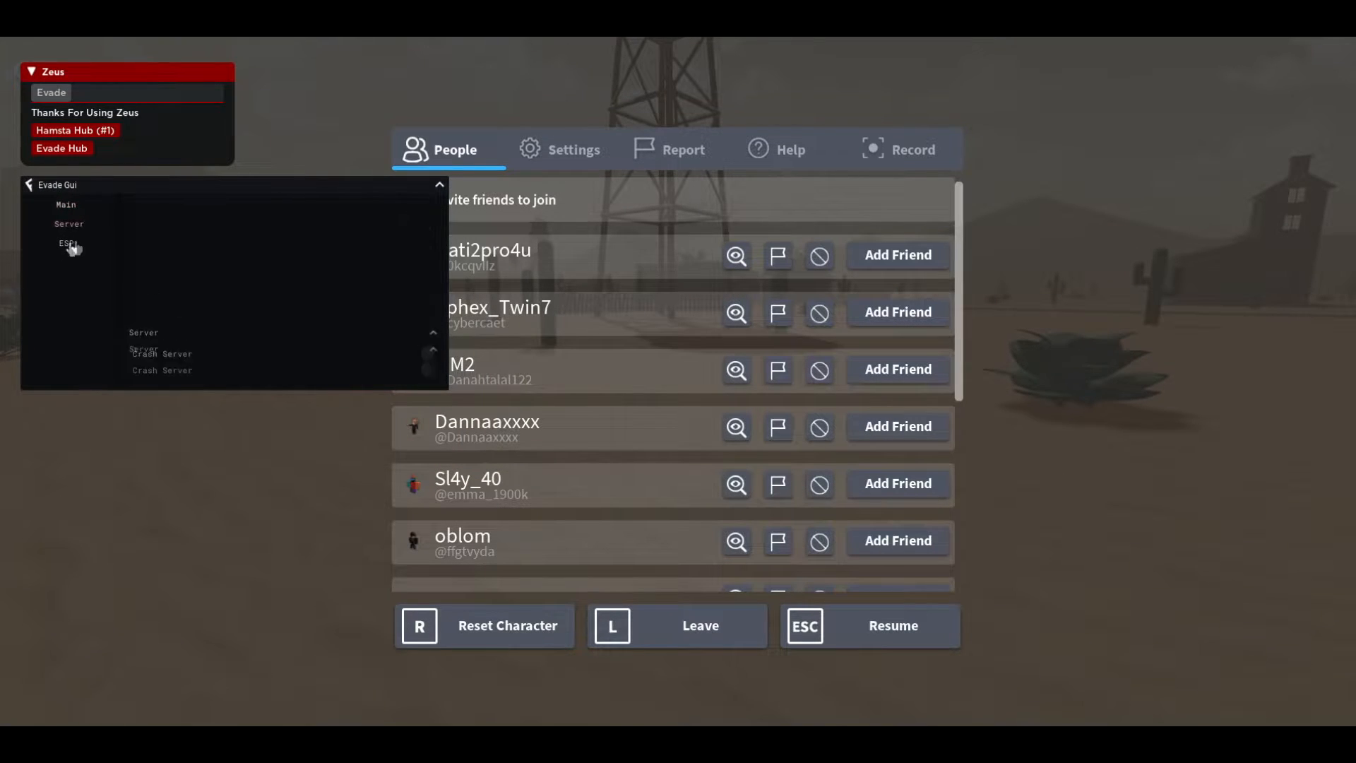
click(66, 204)
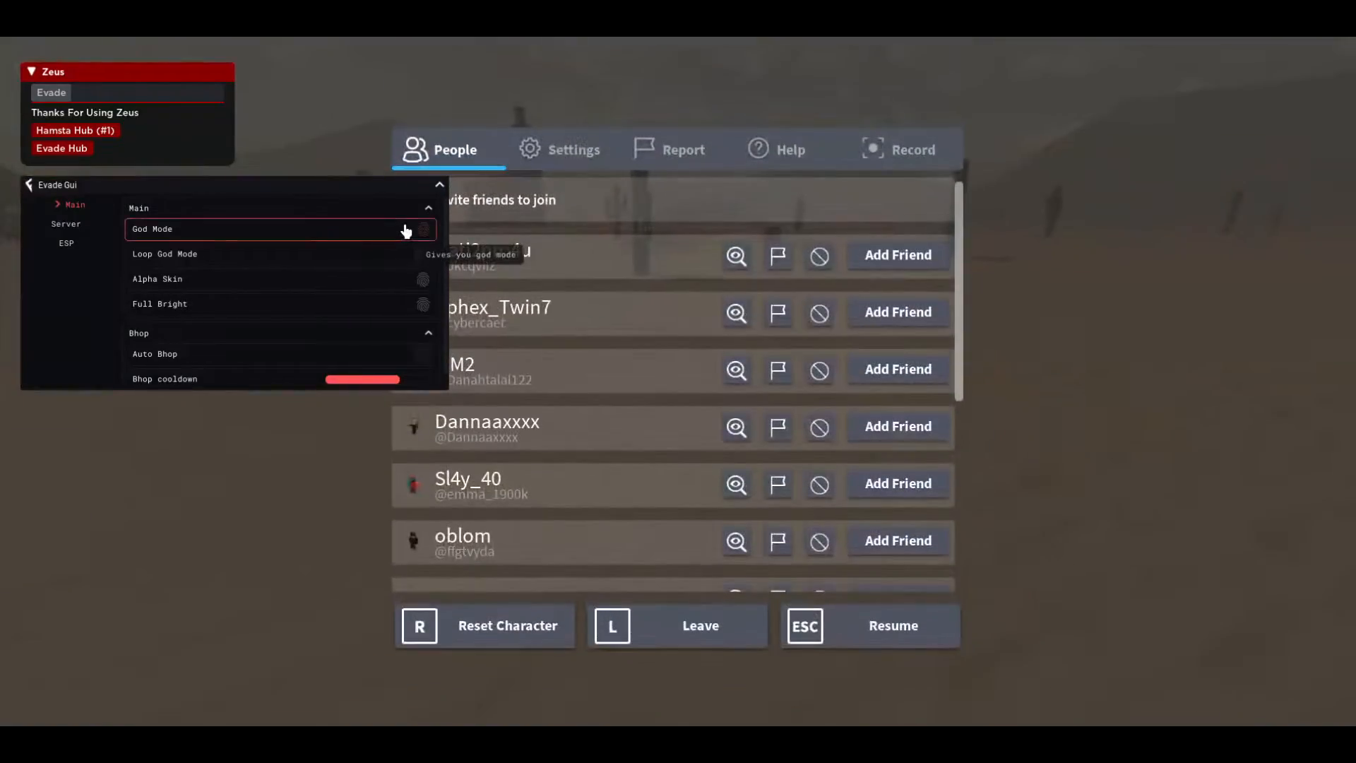
Switch on Loop God Mode and Auto Bhop, then play the round with them active.
click(422, 253)
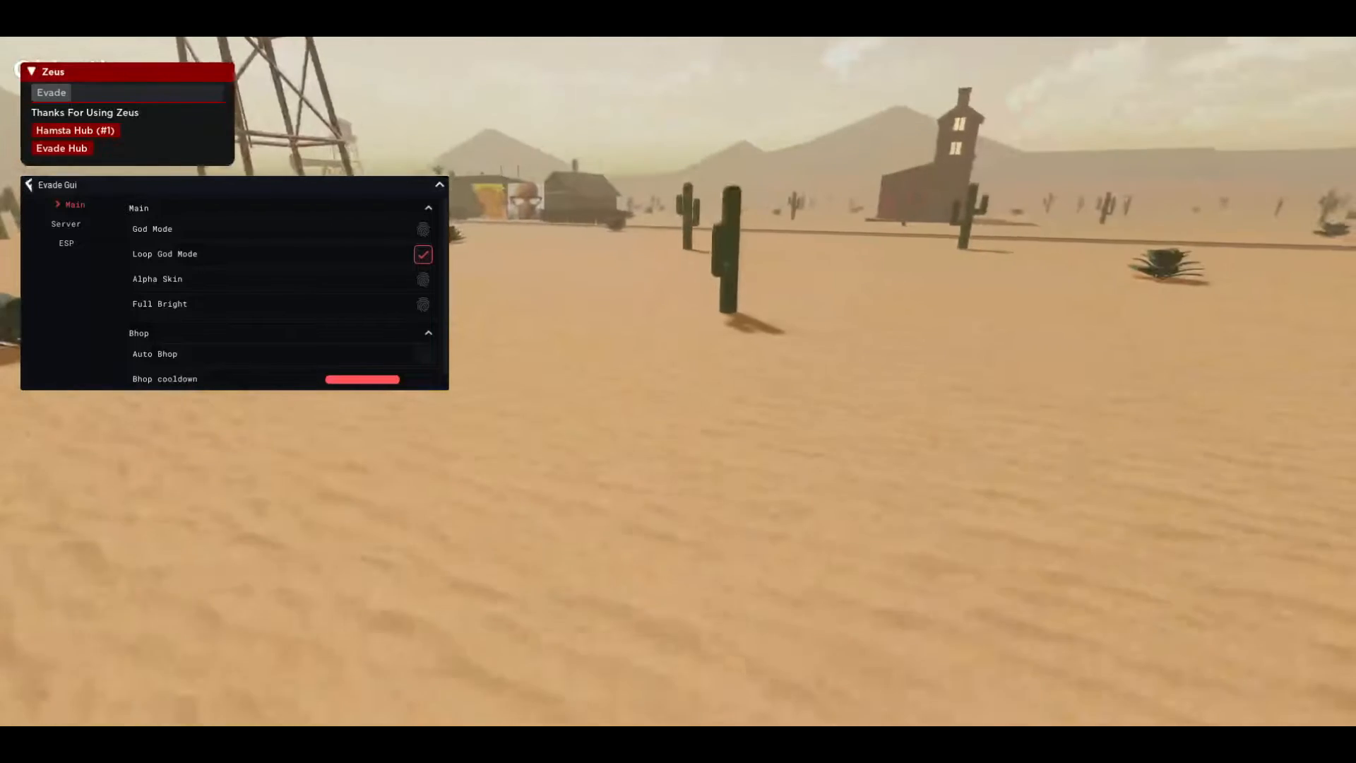
key(Escape)
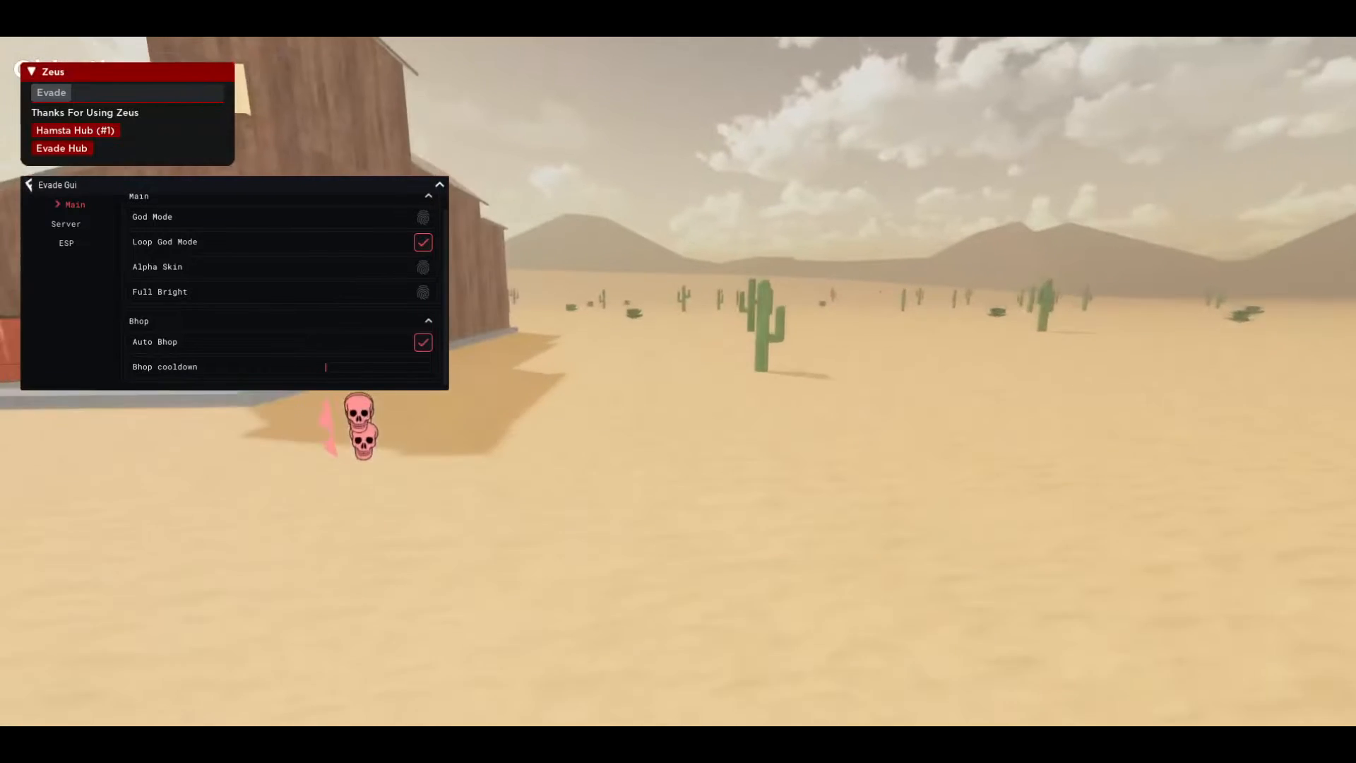
key(Escape)
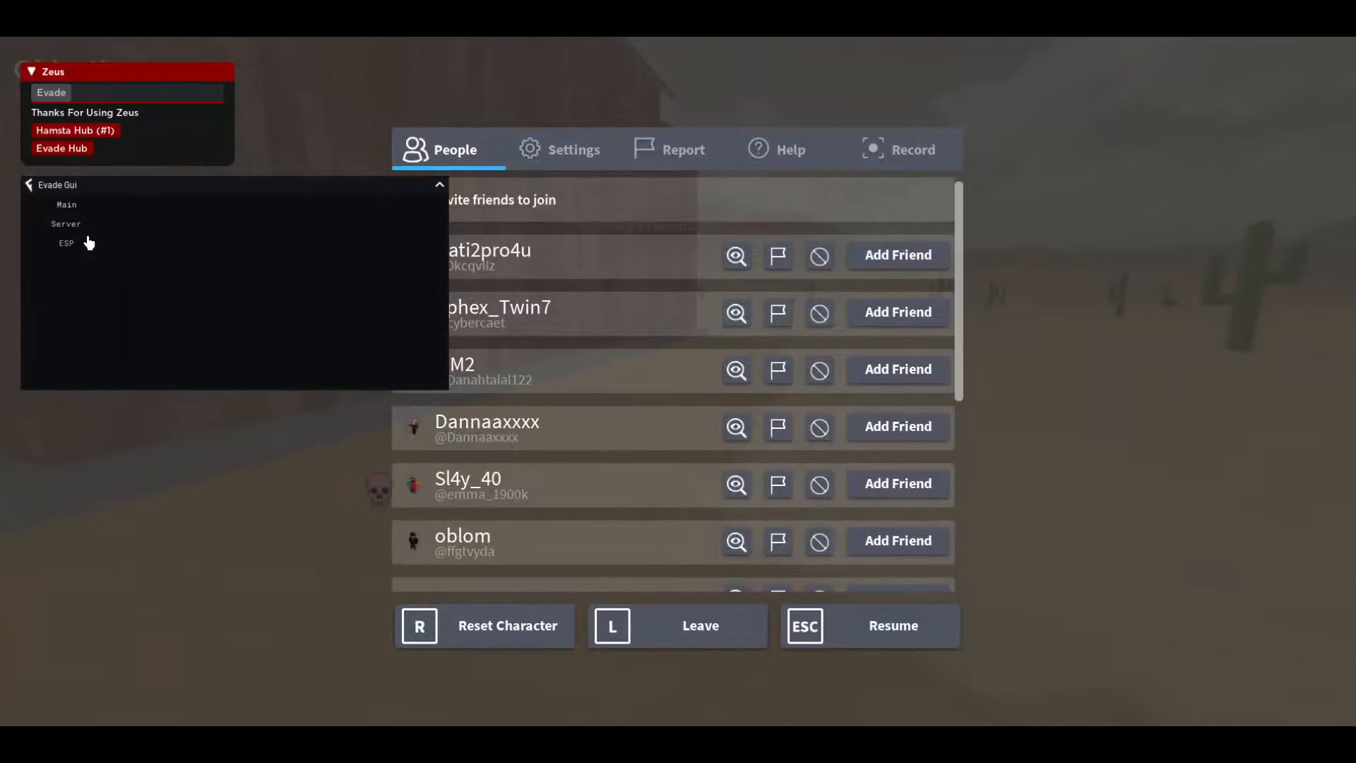
Enable AI ESP in the Evade Gui so AI enemies show names and stud distances.
click(67, 225)
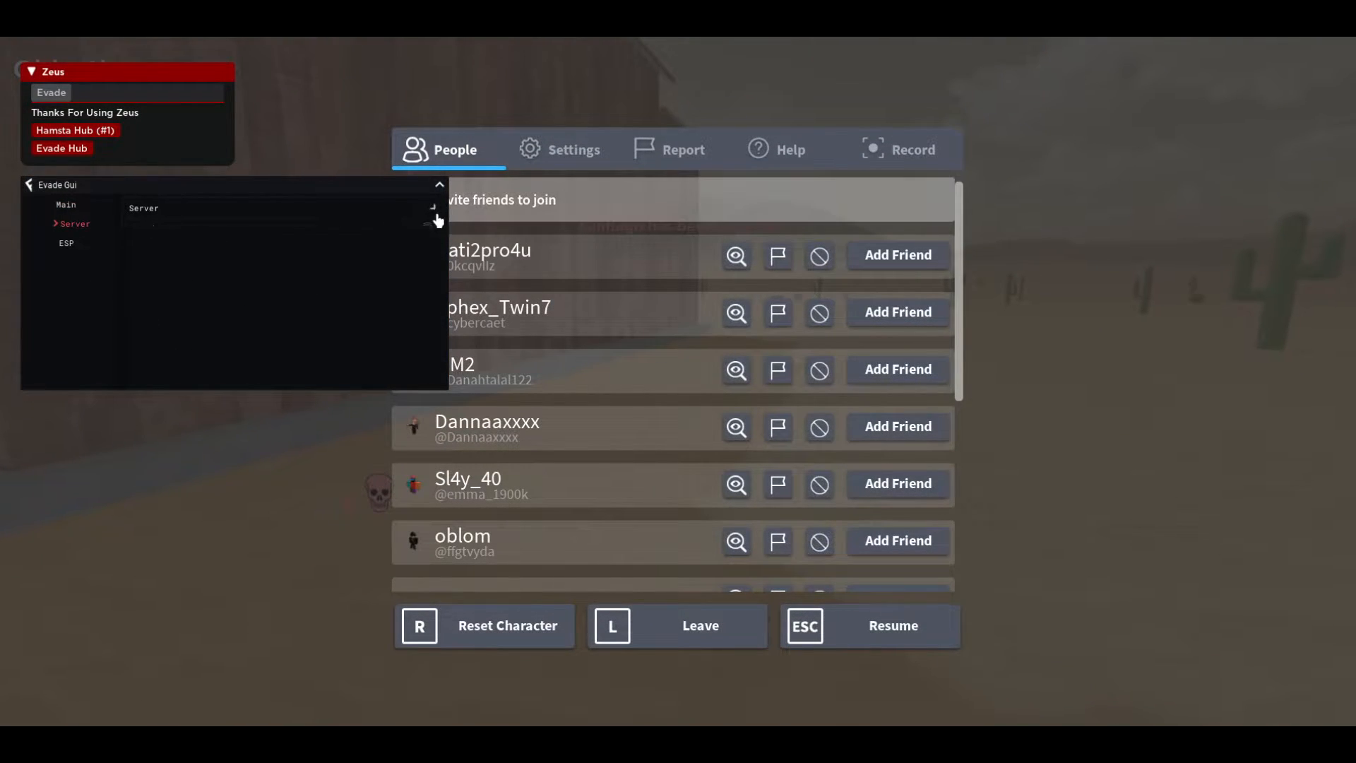
click(66, 243)
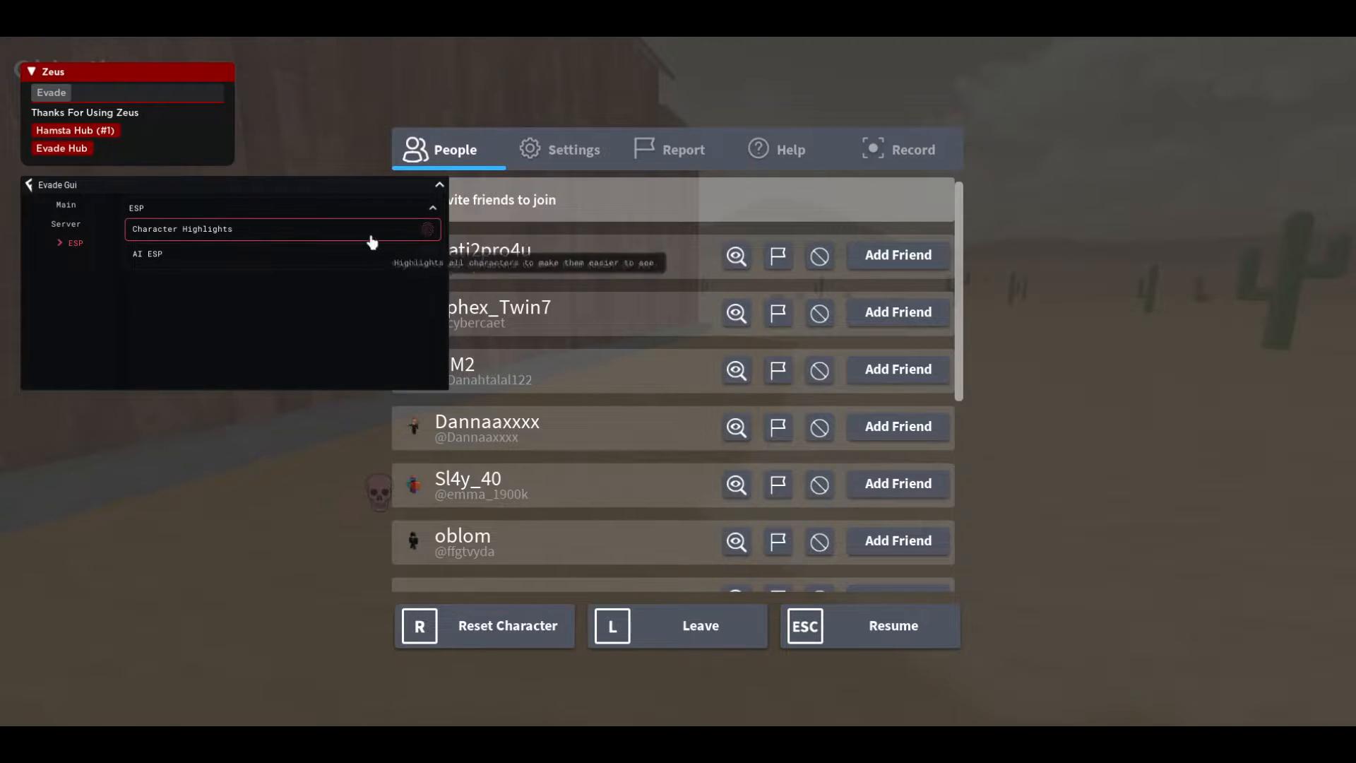
click(427, 253)
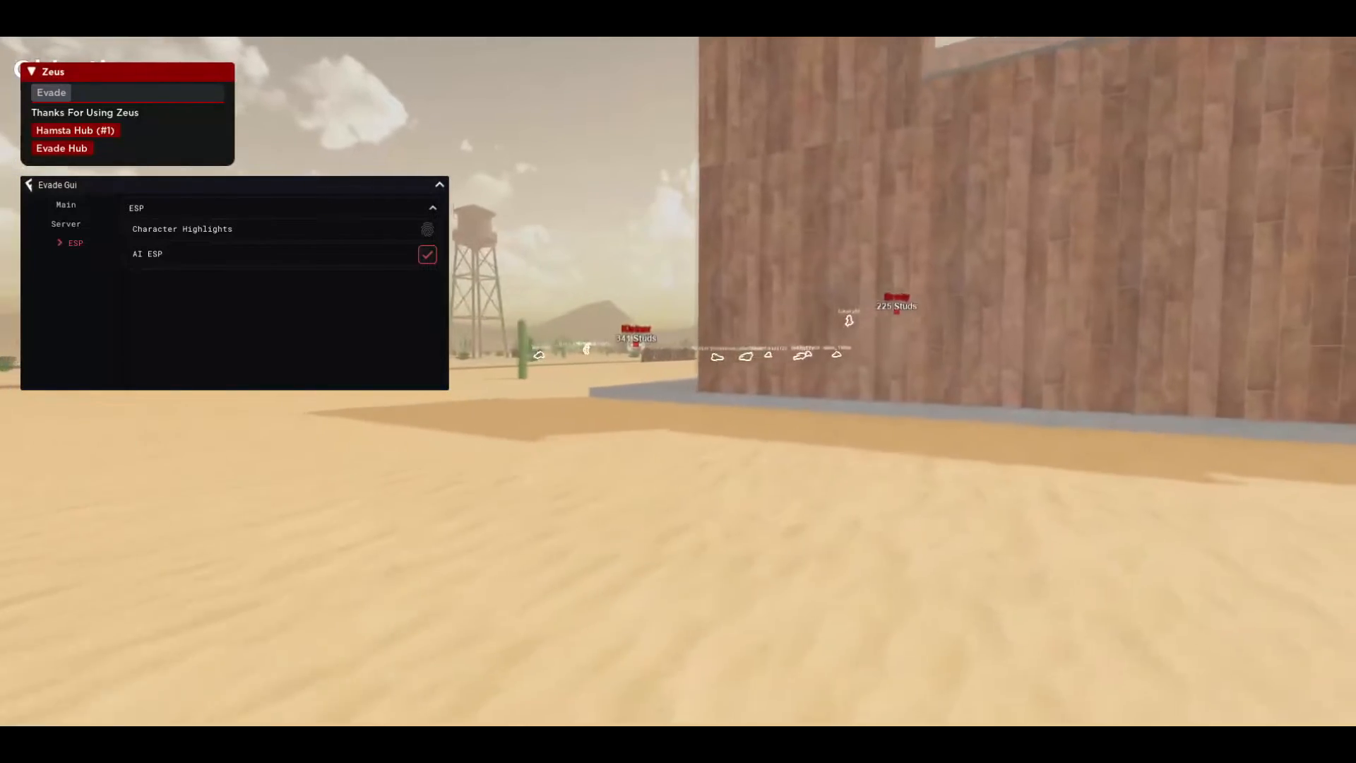
key(Escape)
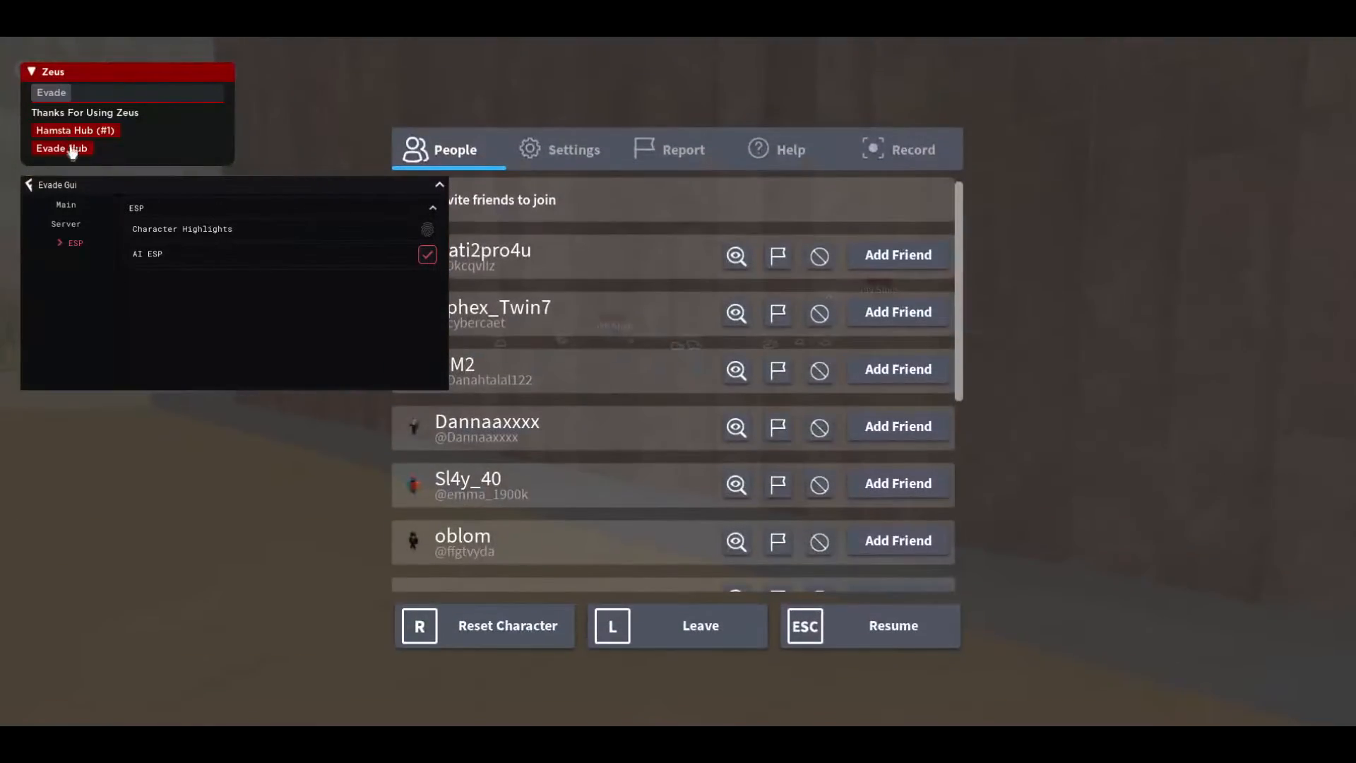
Launch the evade hub from Zeus and leave the round's results screen.
click(66, 205)
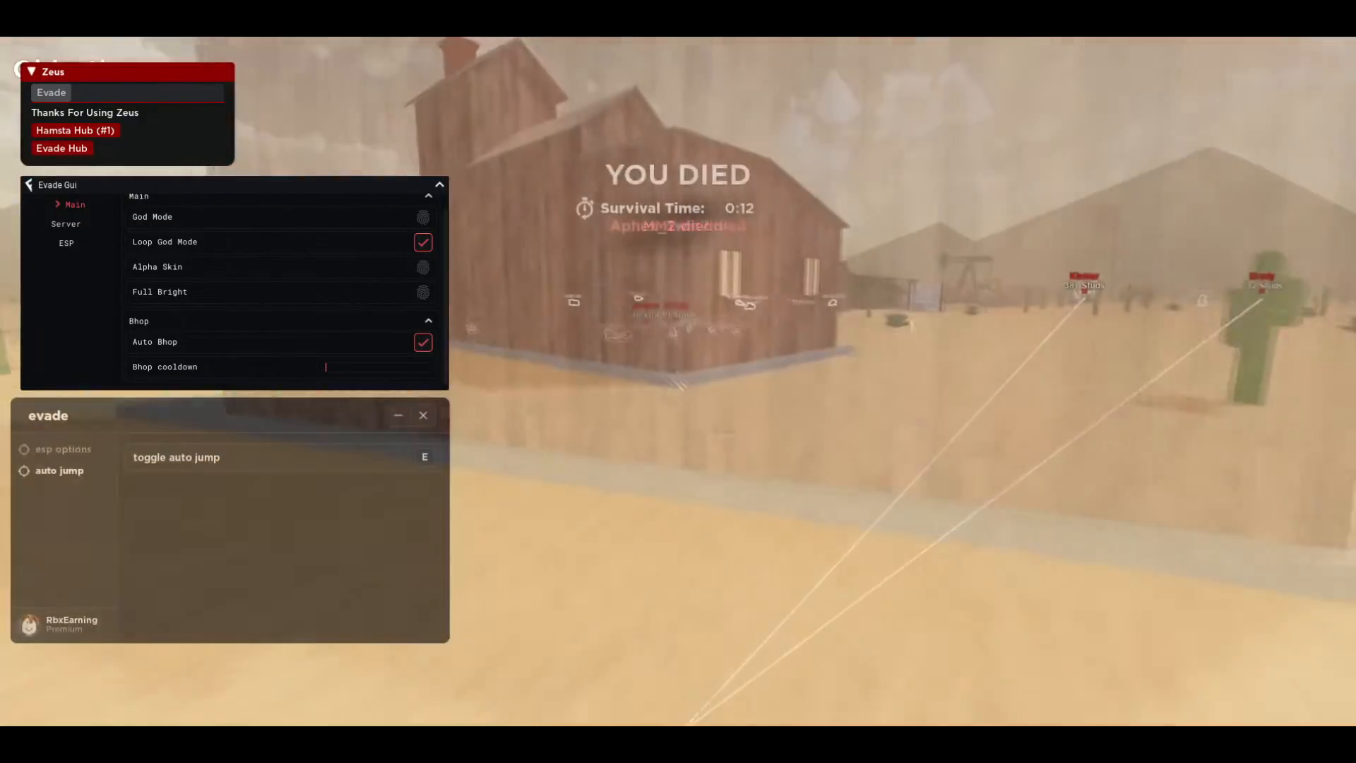
key(Escape)
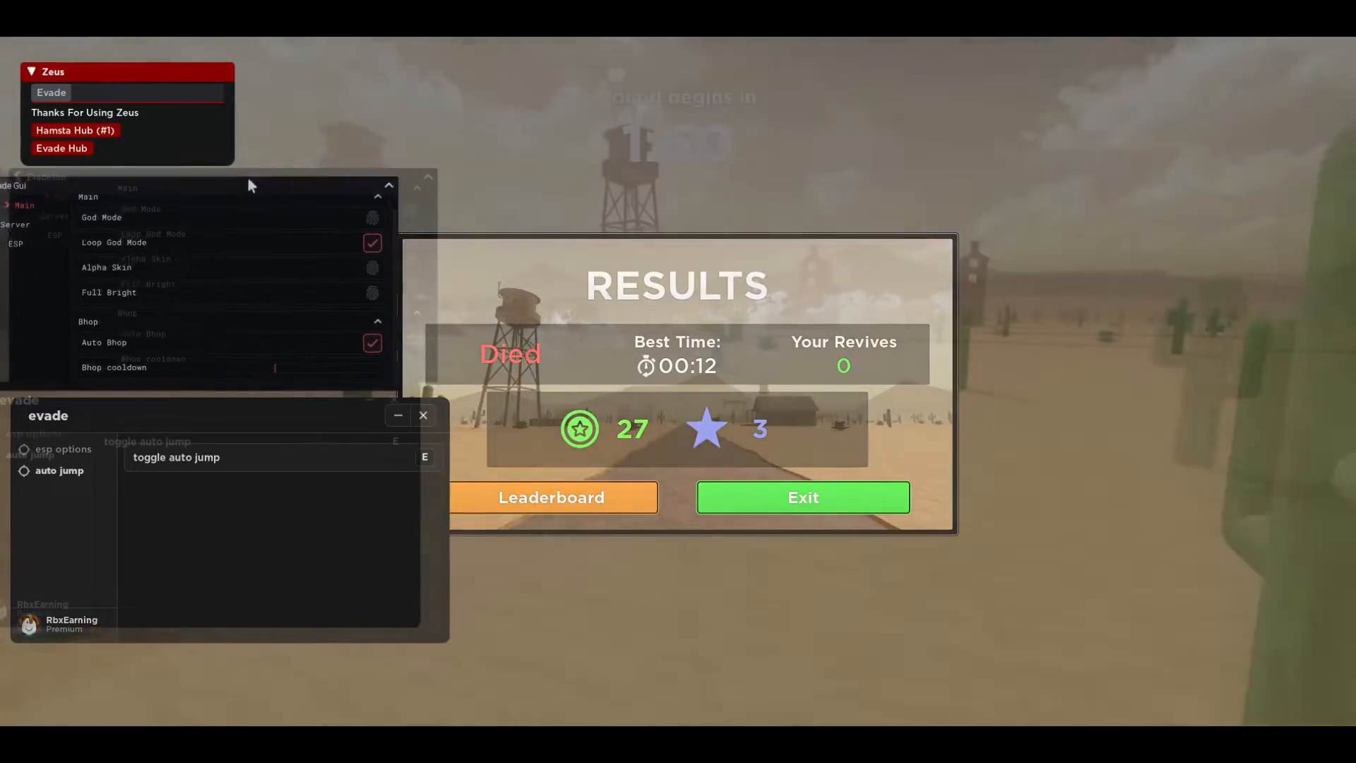
click(800, 496)
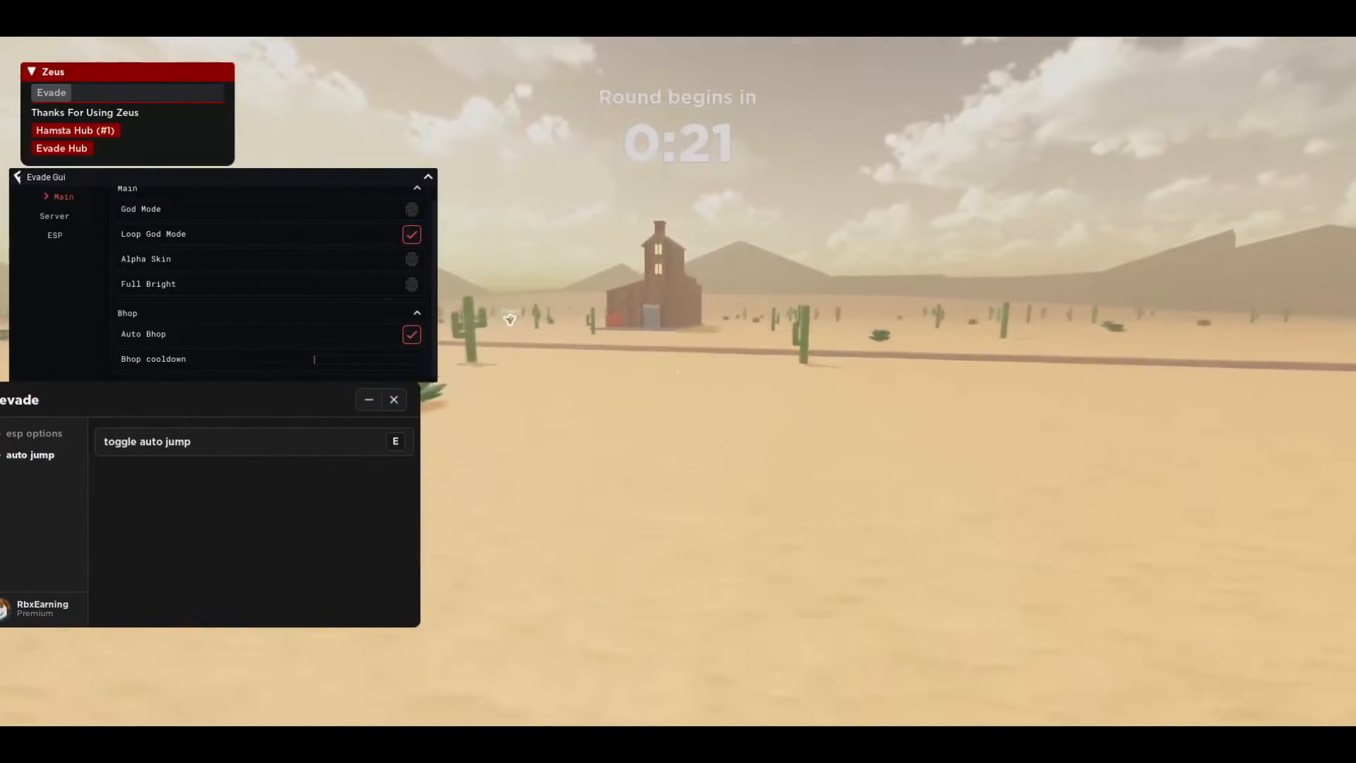
key(Escape)
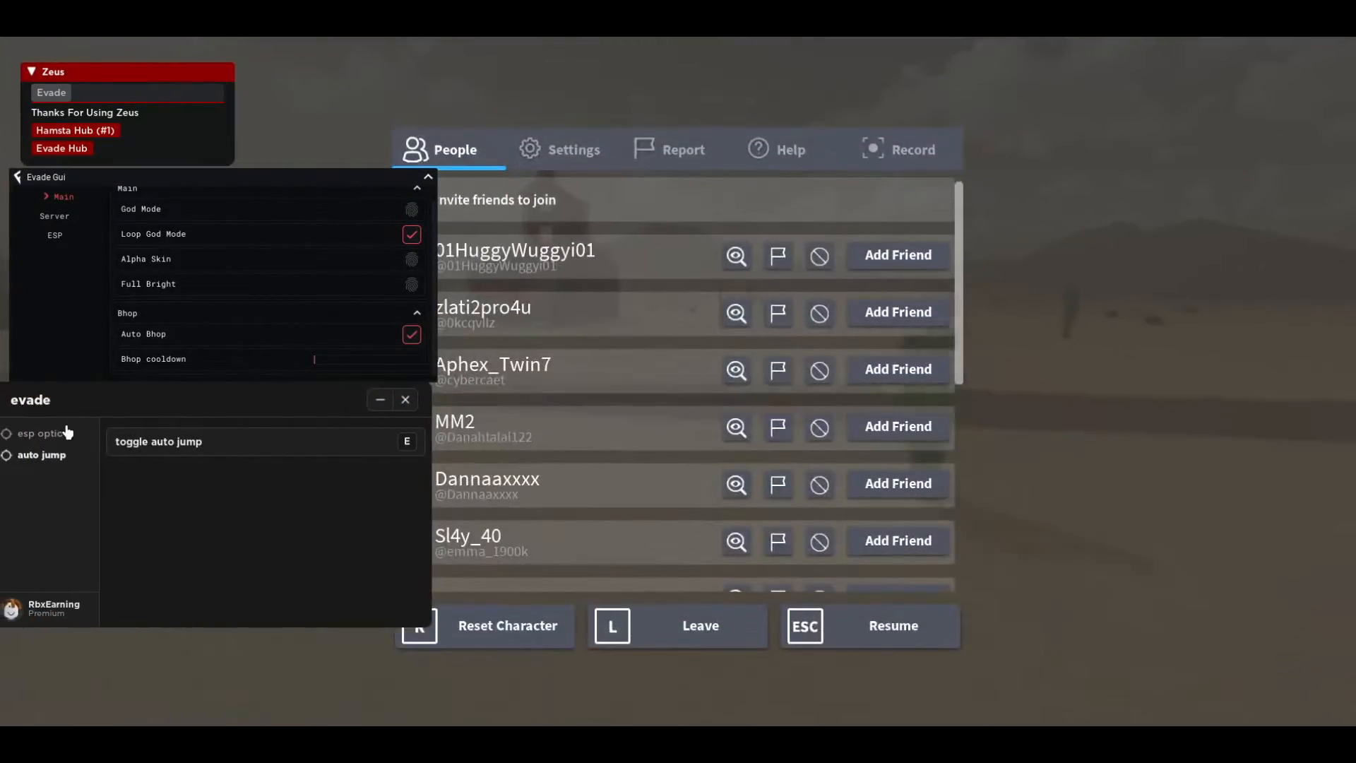
Turn on the evade hub's esp toggle so tracer lines point at enemies.
click(46, 433)
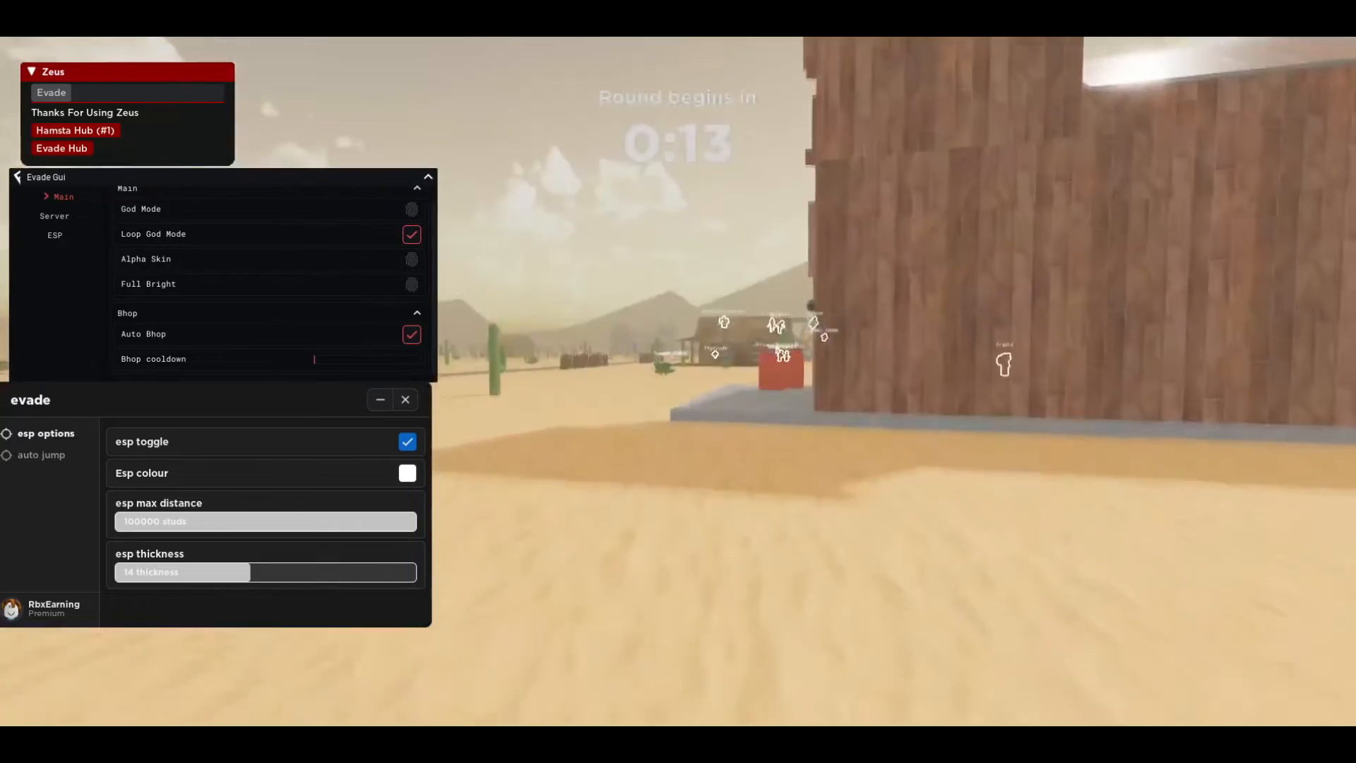
key(Escape)
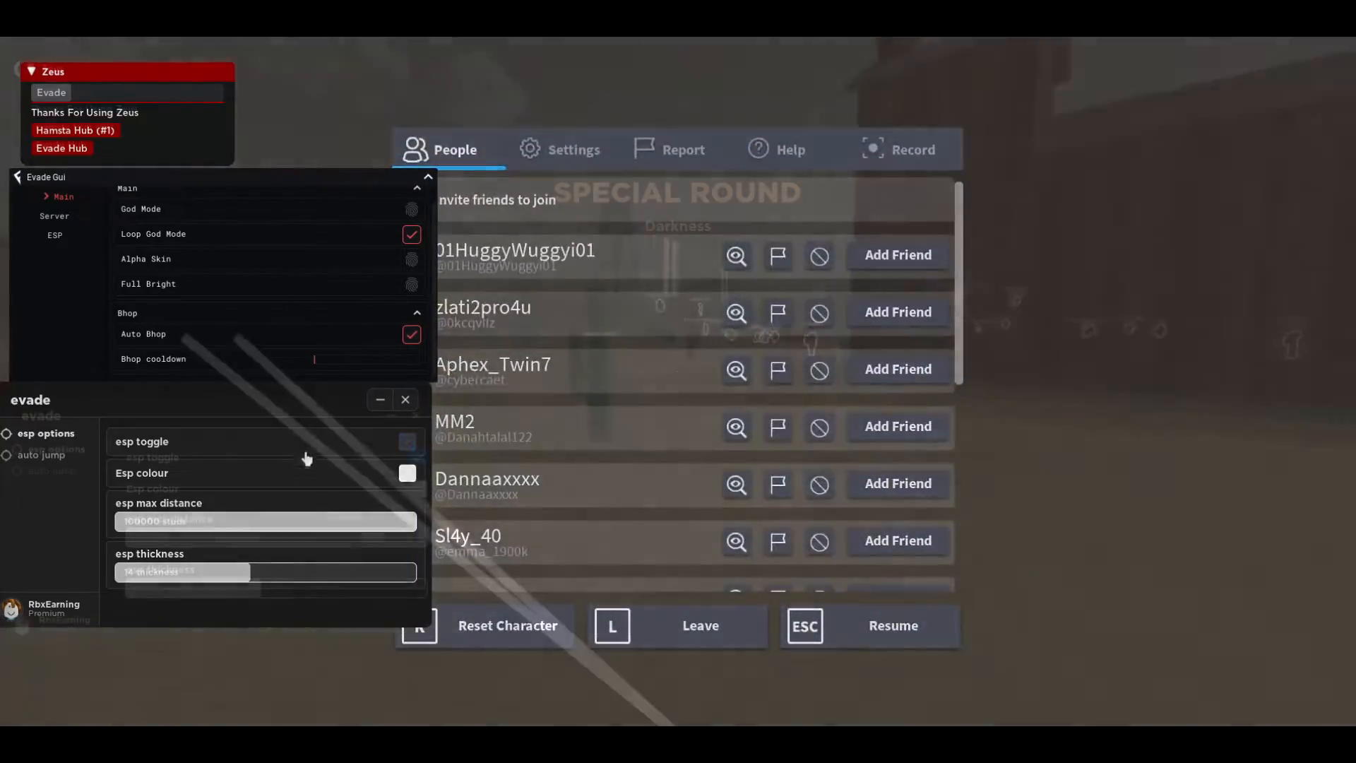
click(407, 442)
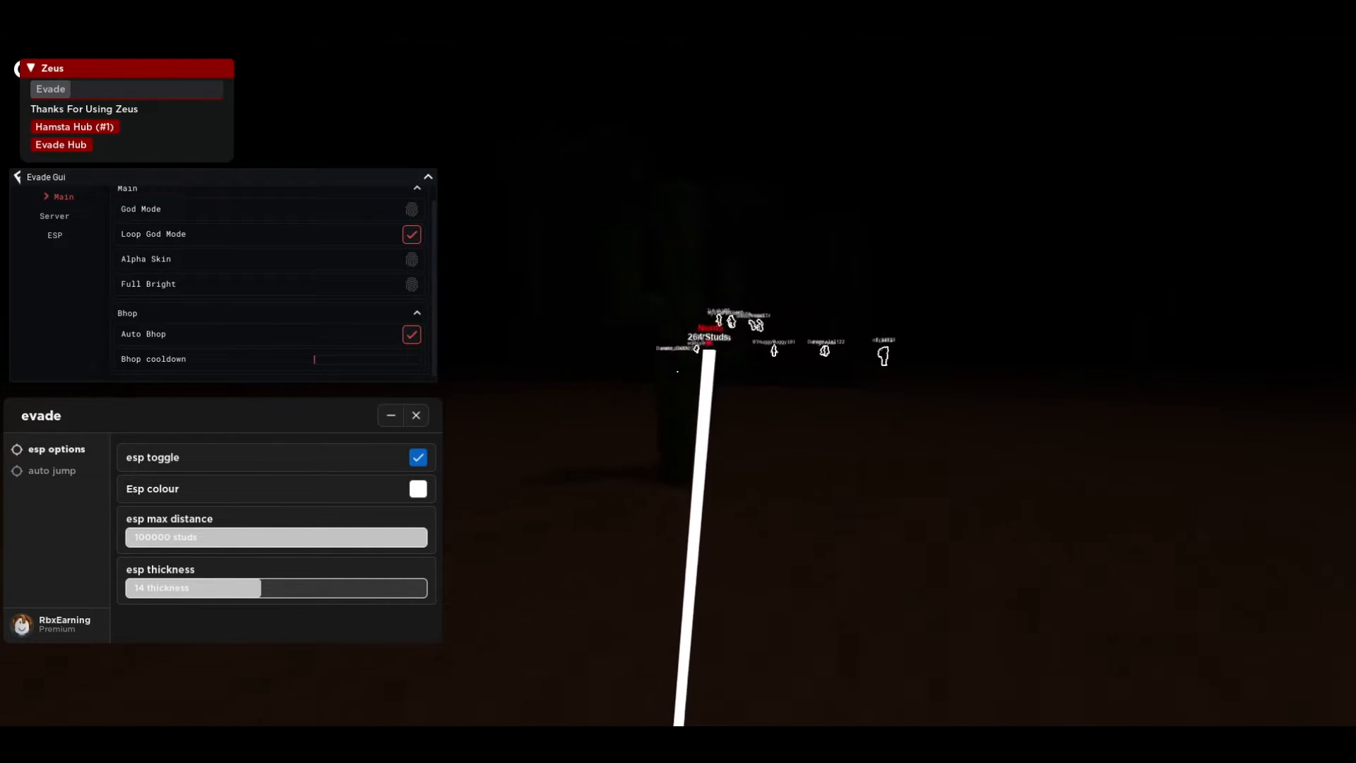
key(Escape)
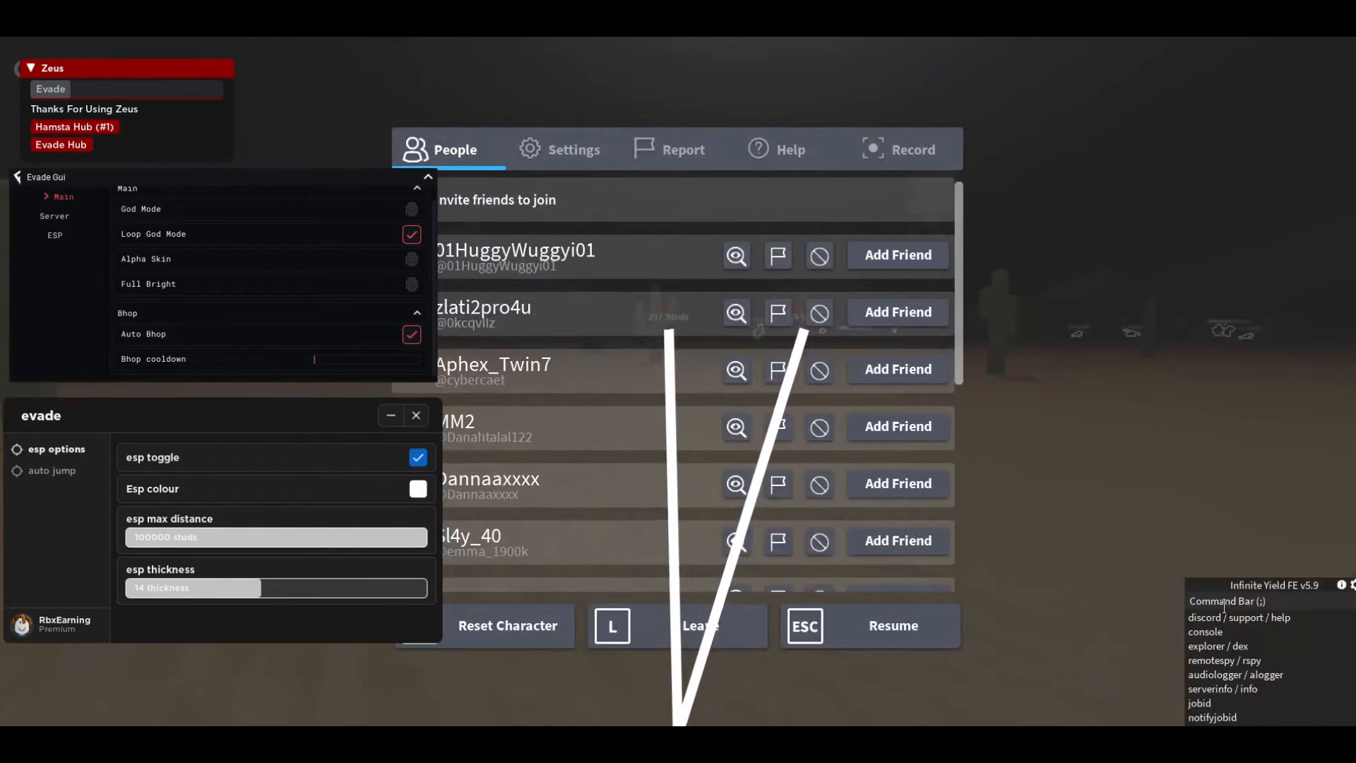
Run the Infinite Yield fly and noclip commands to fly and pass through walls.
text(fly)
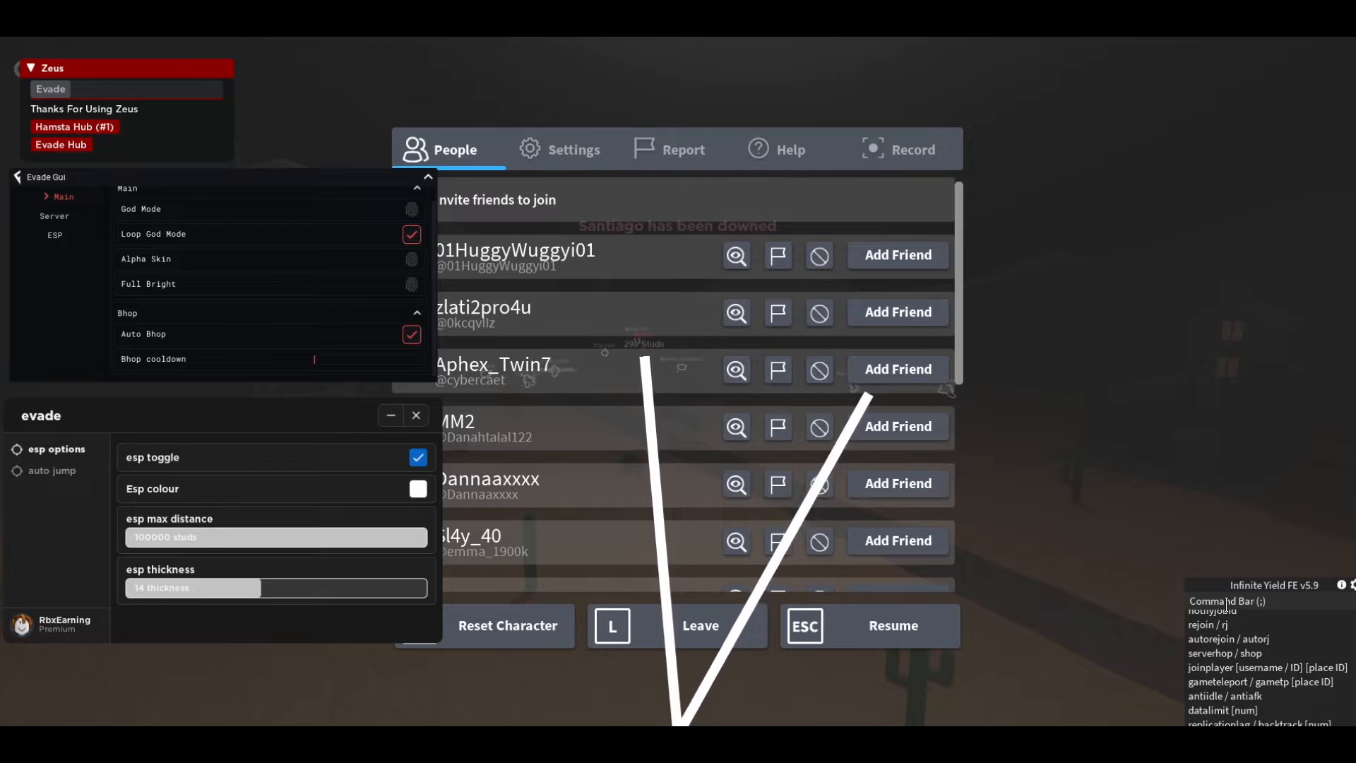
text(noclip)
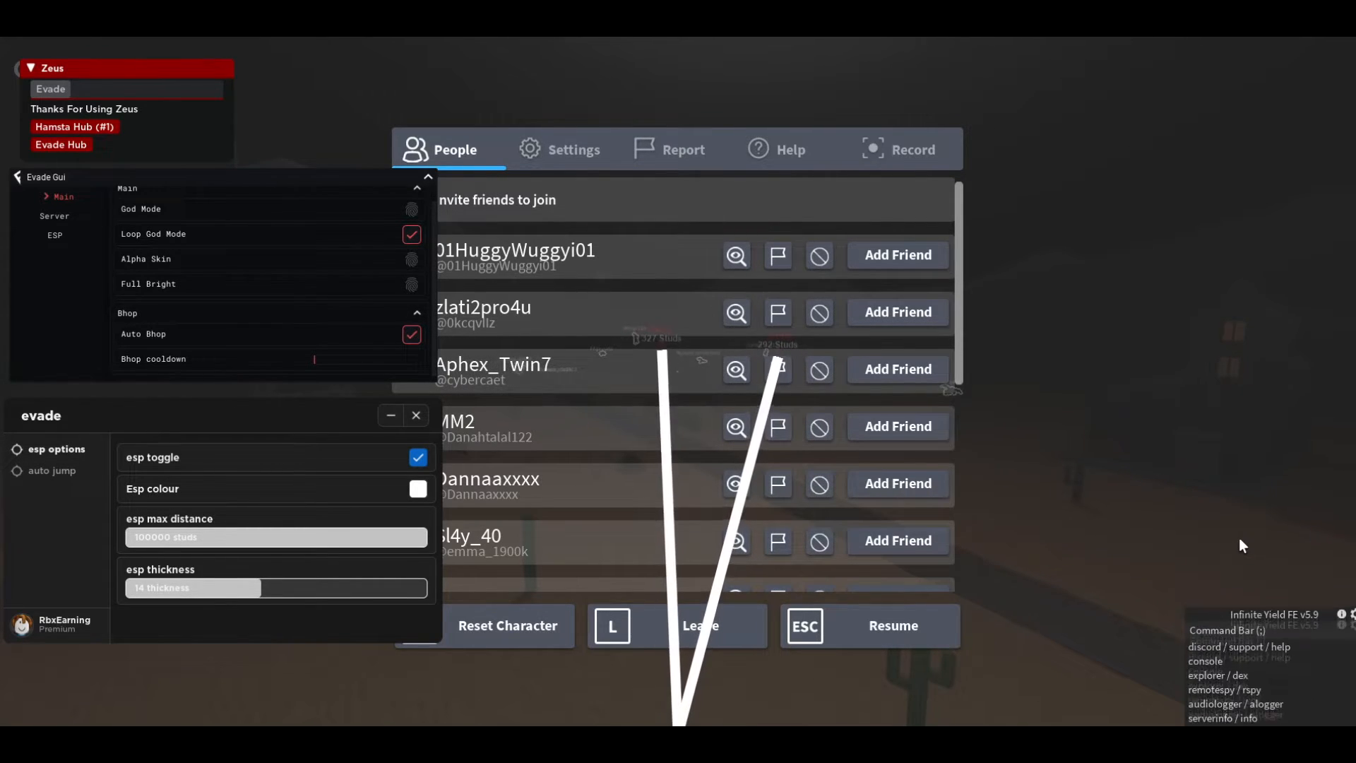
click(869, 625)
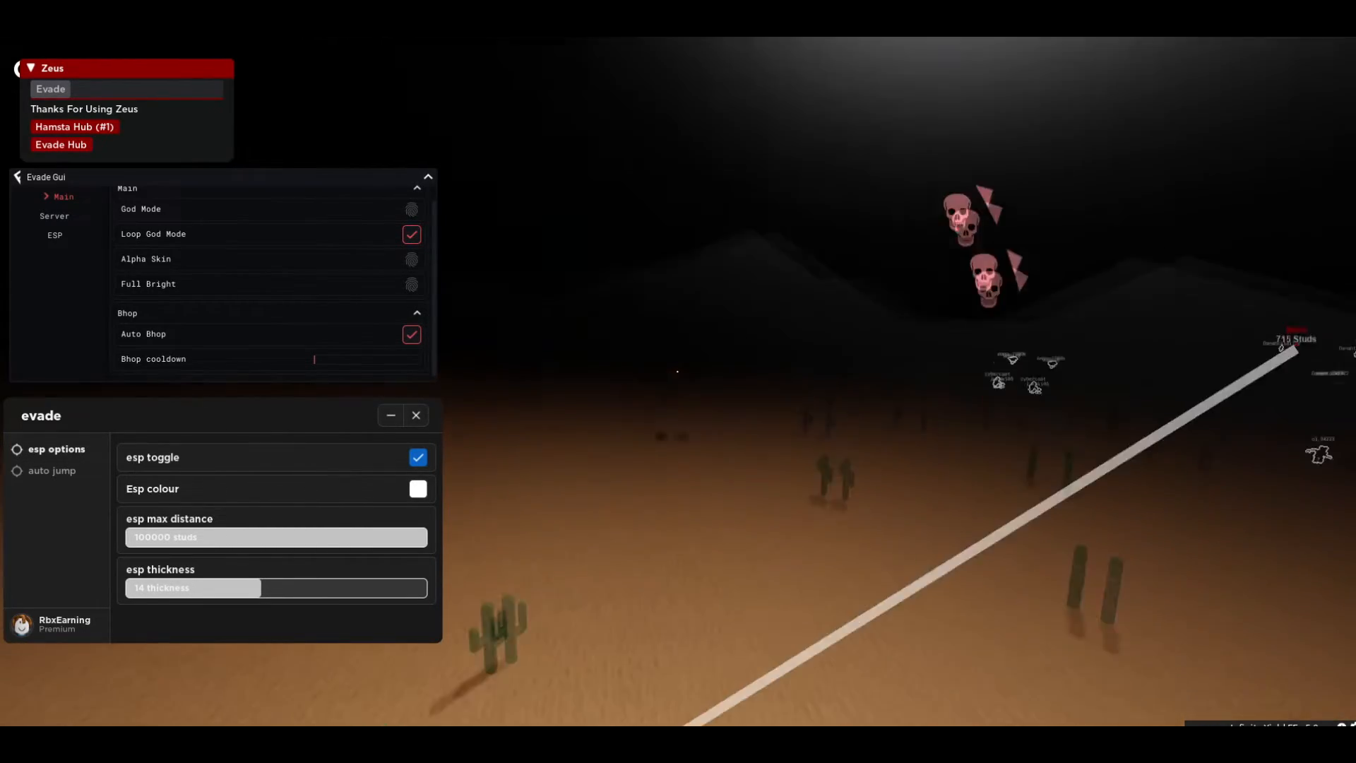
Run unfly to stop flying, then begin entering a goto command.
key(Escape)
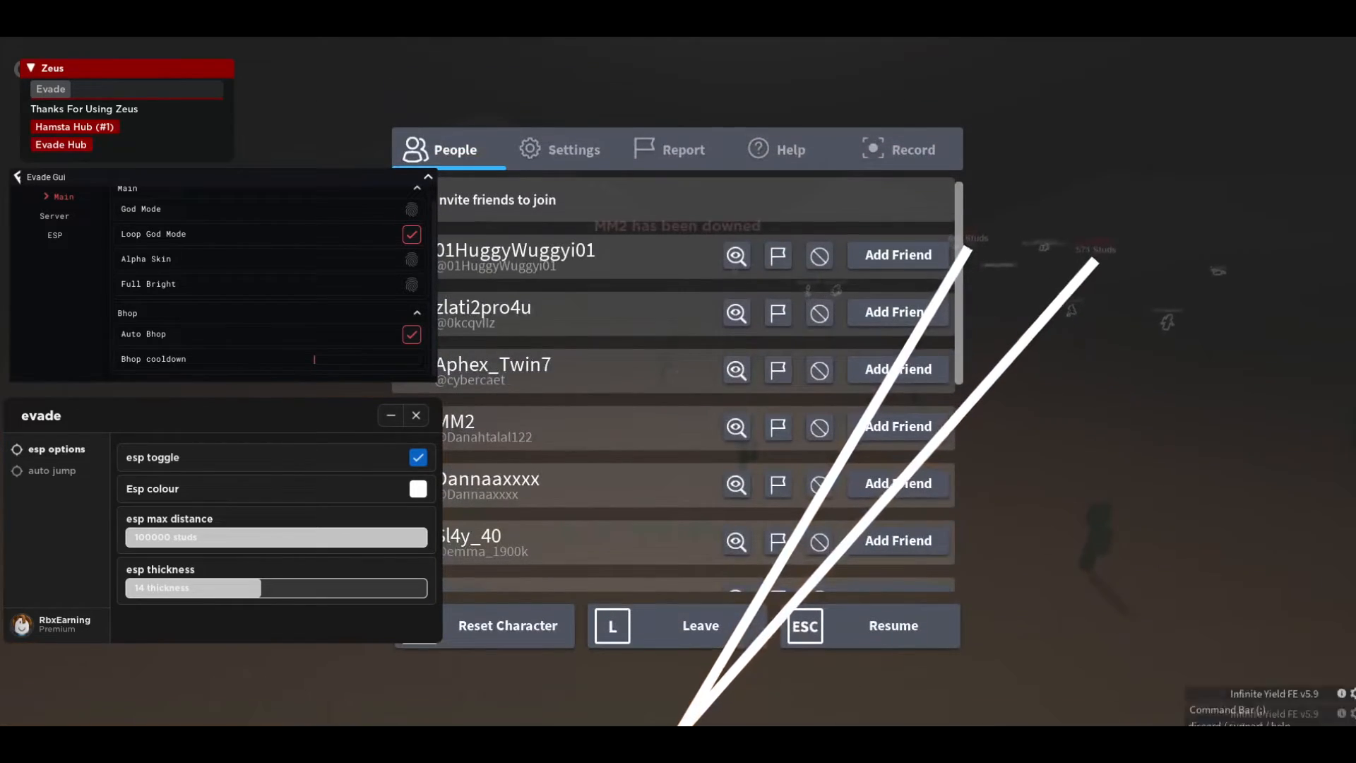
text(unfly)
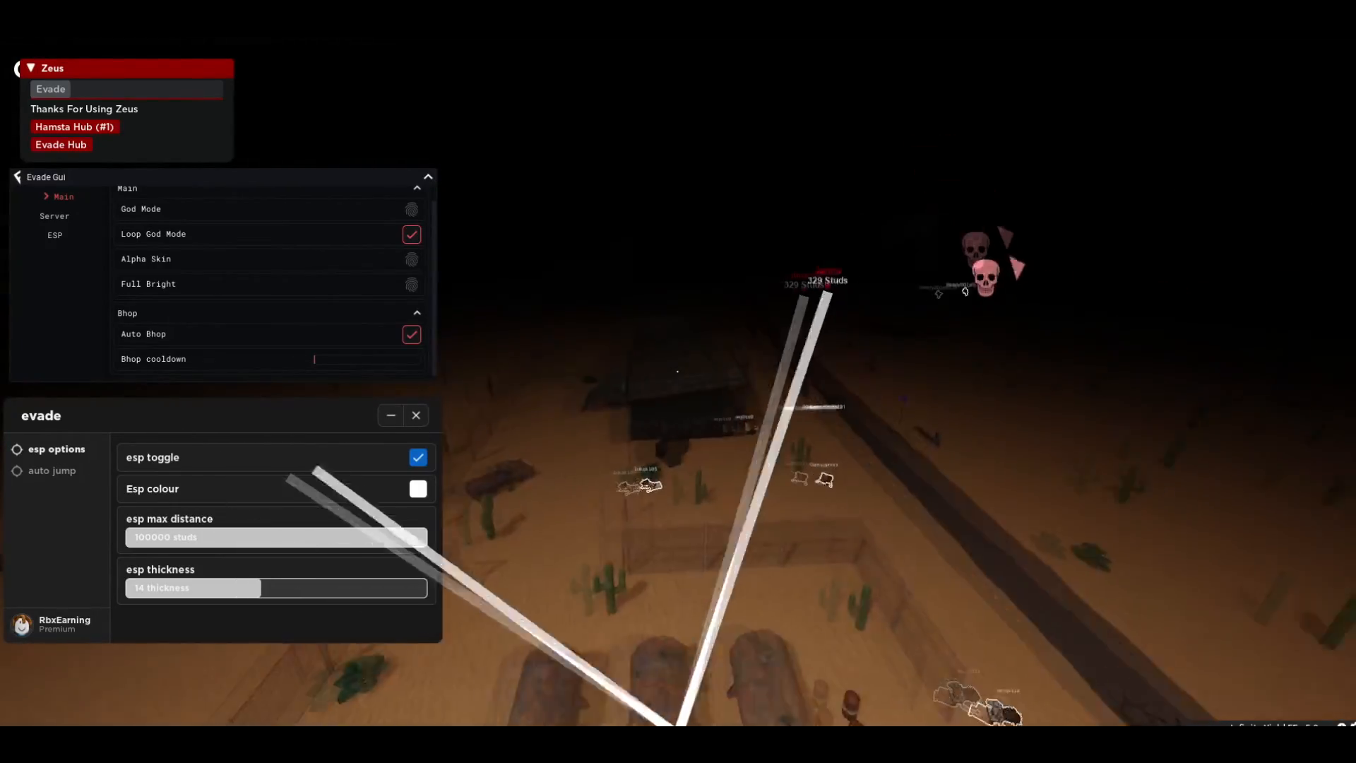
key(Escape)
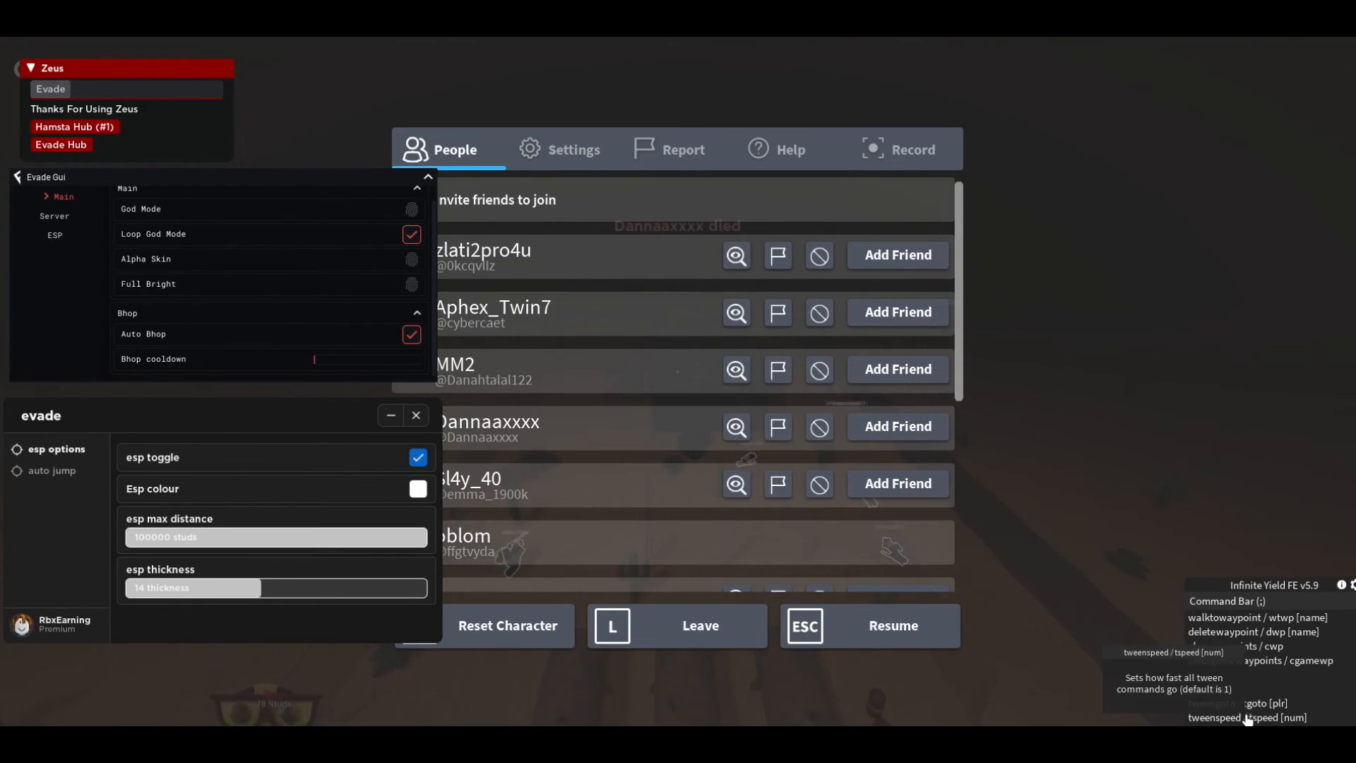
text(goto)
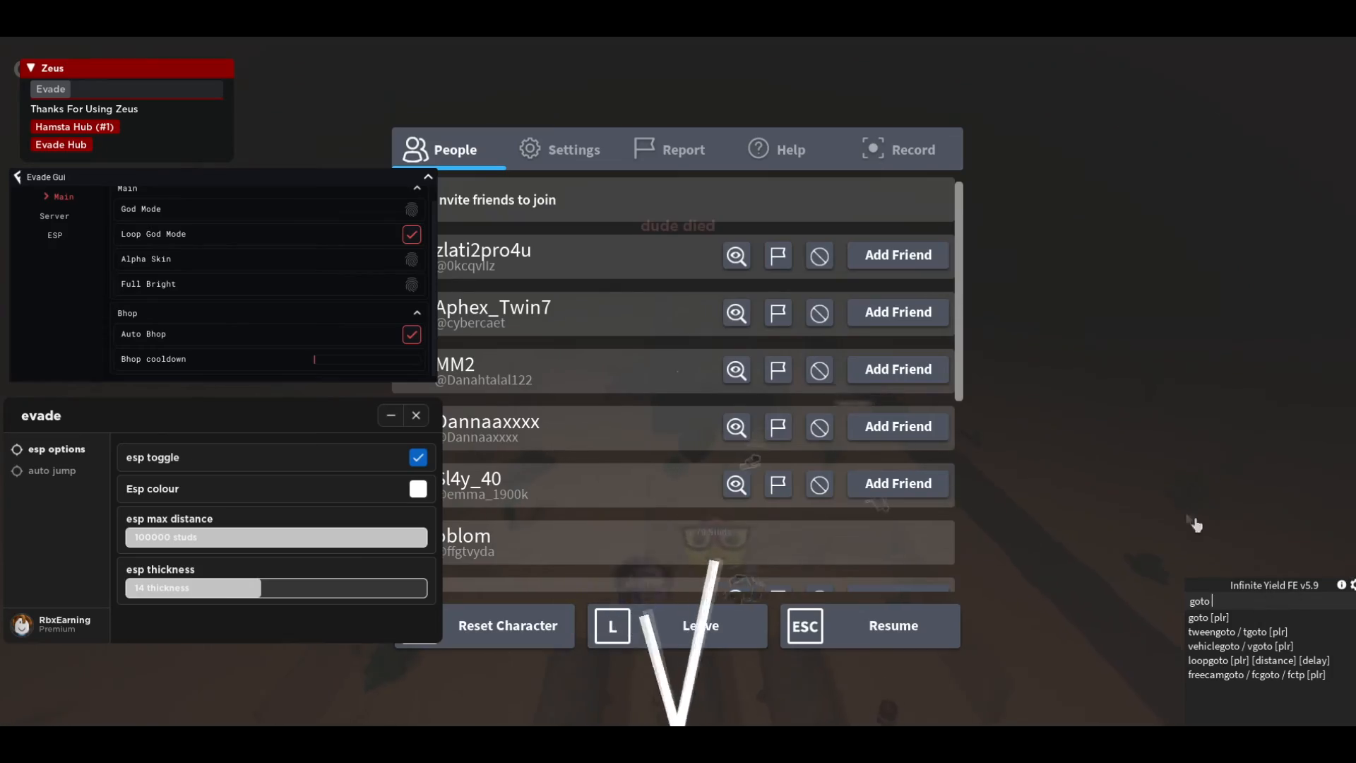